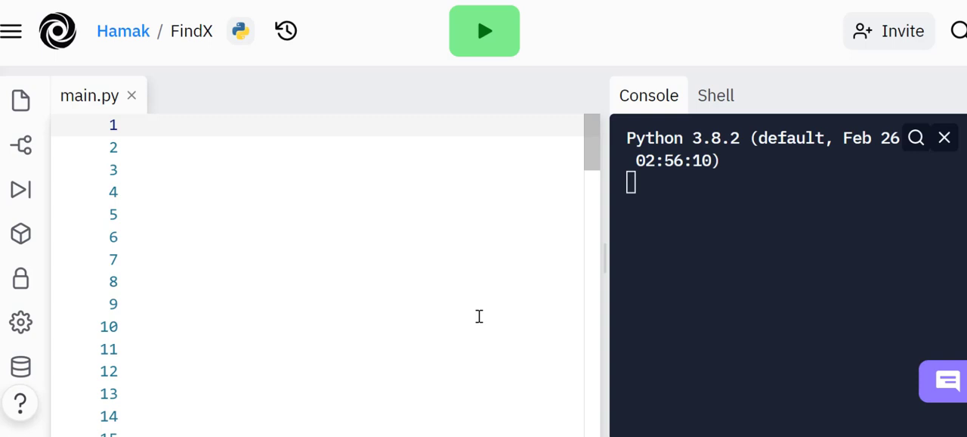
mouse_move(260, 229)
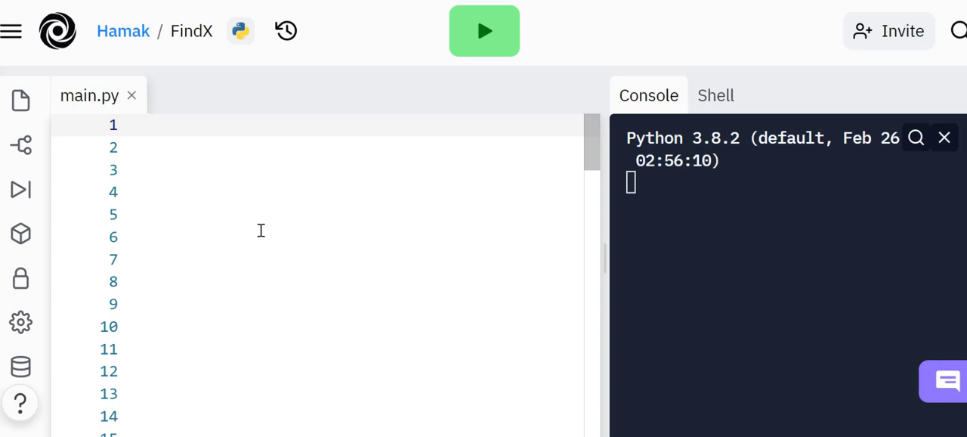
Write out the worked example x+5=10, x+5-5=10-5, x=5
type("x")
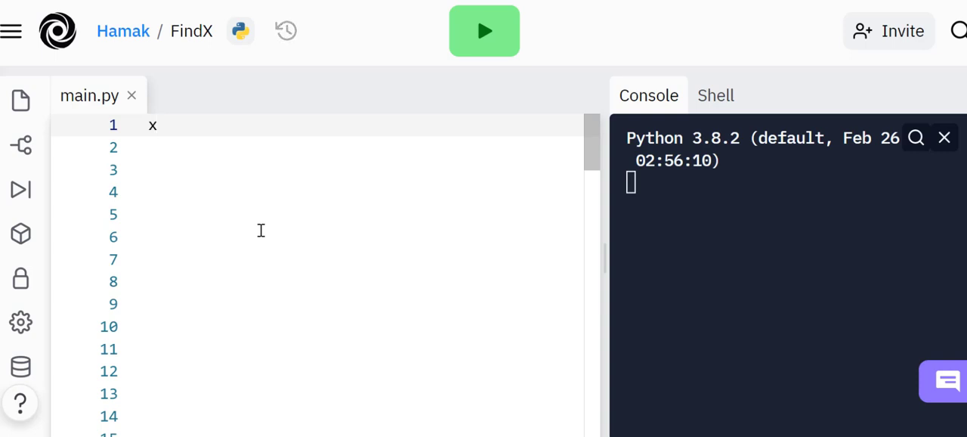
type("+5")
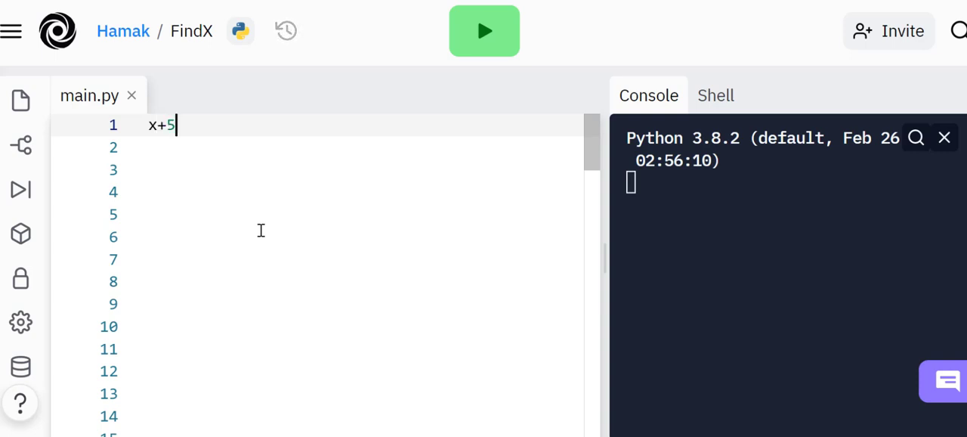
type("=10")
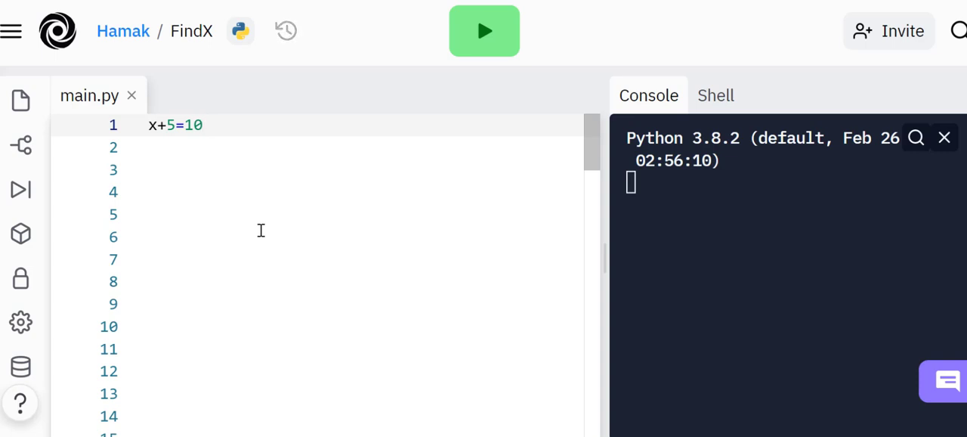
type("x")
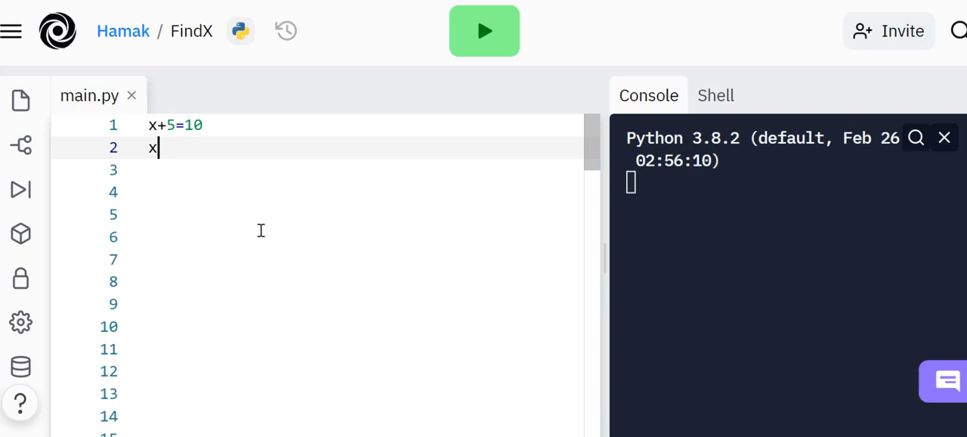
type("+5-5")
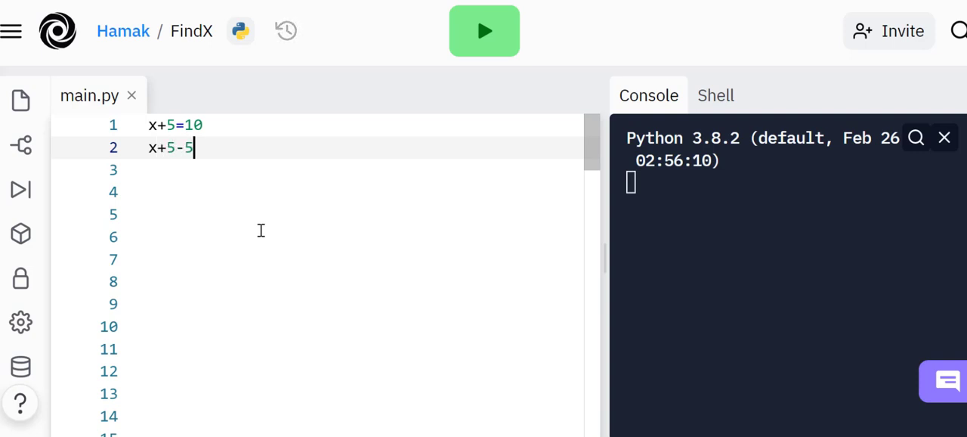
type("=10")
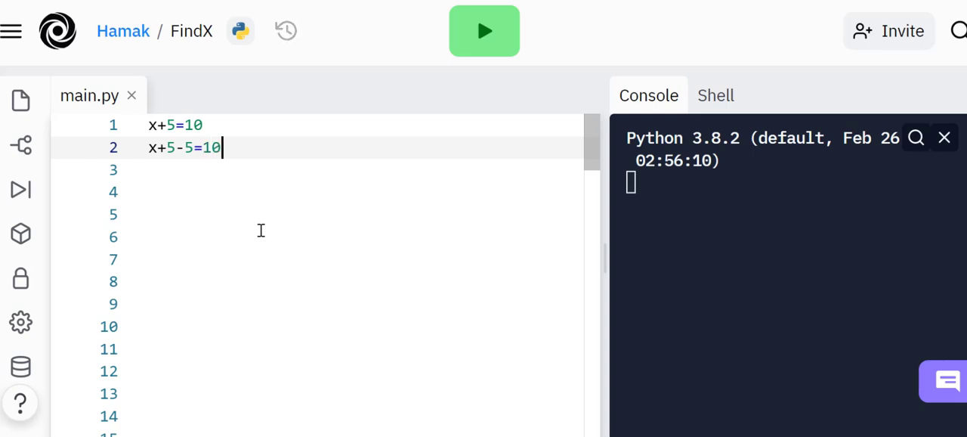
type("-5")
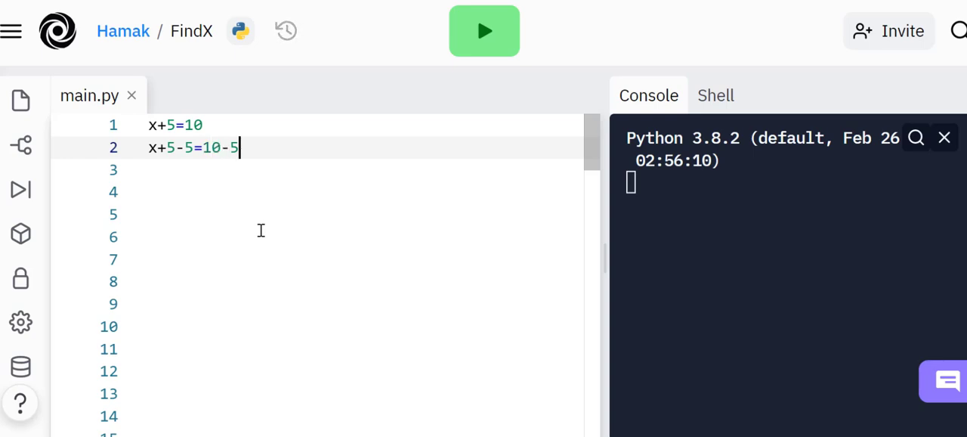
type("x")
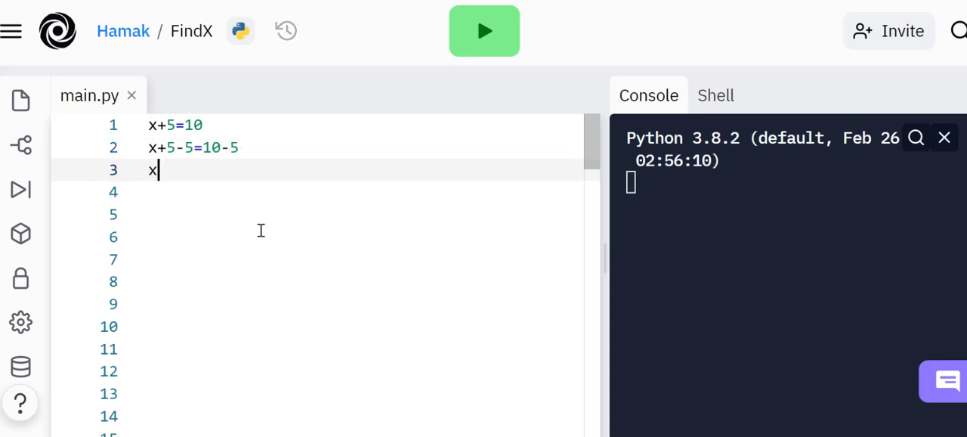
type("=")
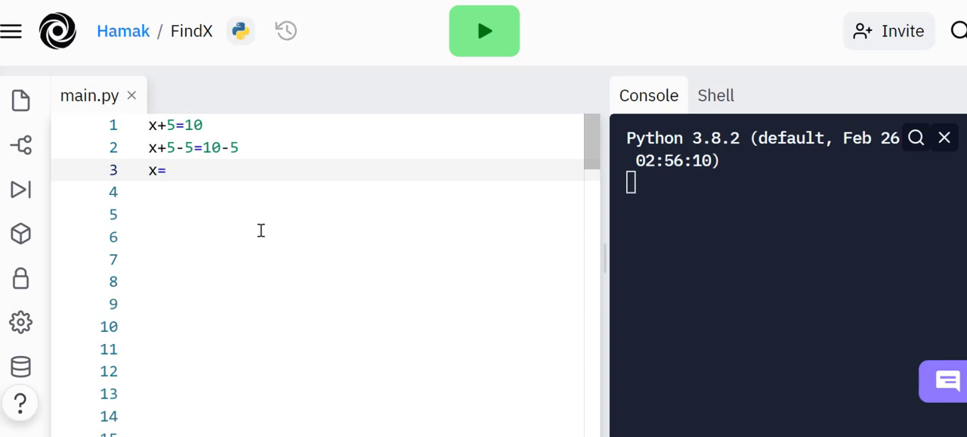
type("5")
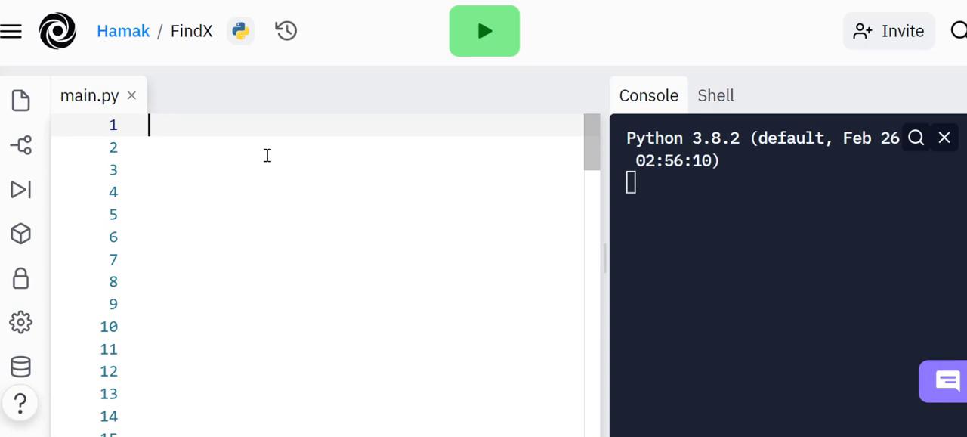
Add the line 'import os,time,random' at the top of main.py
type("import")
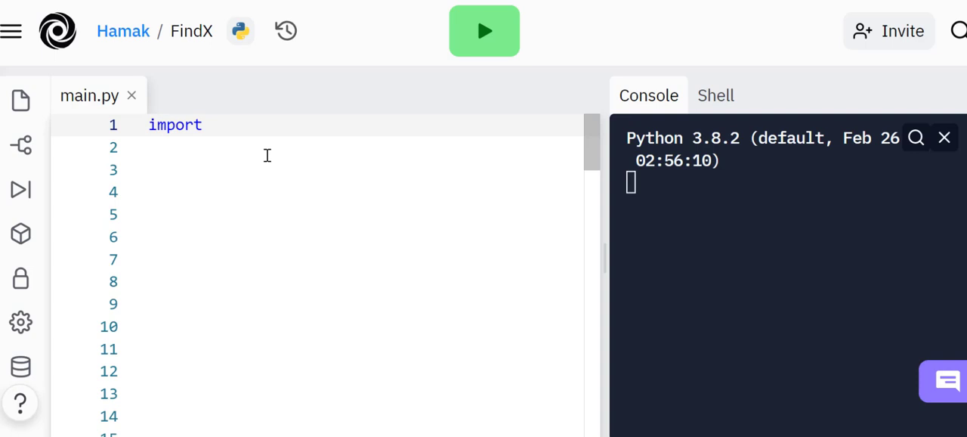
type("os")
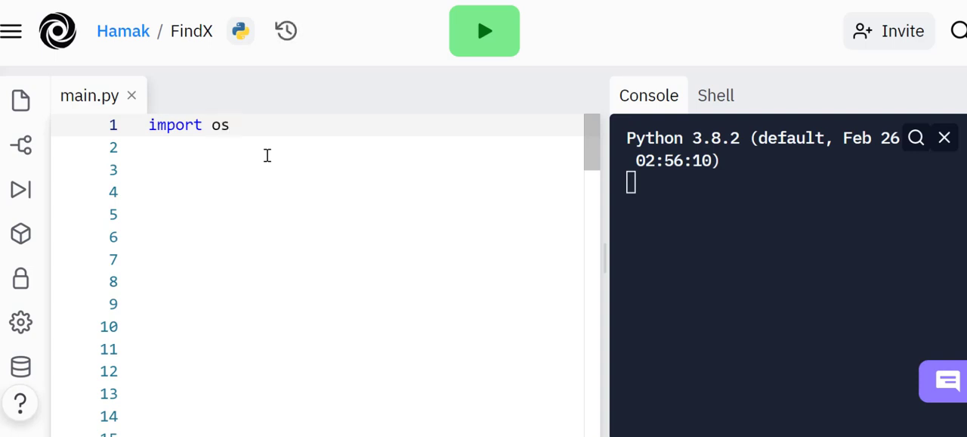
type(",ti")
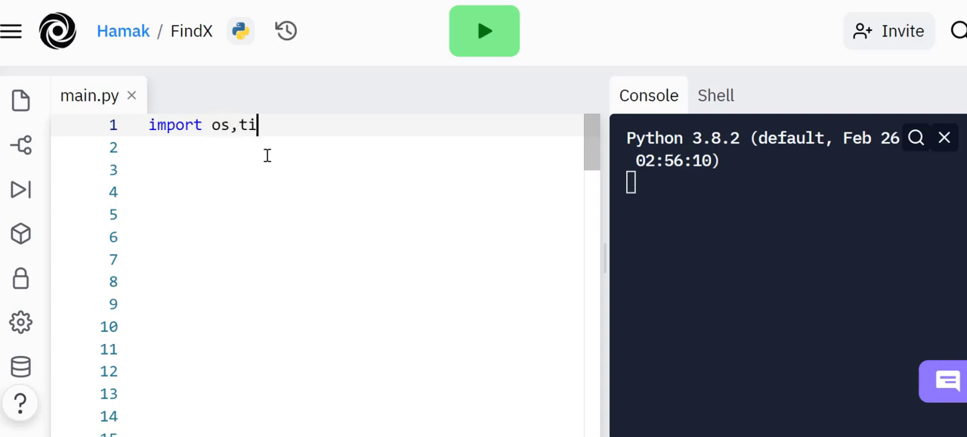
type("me")
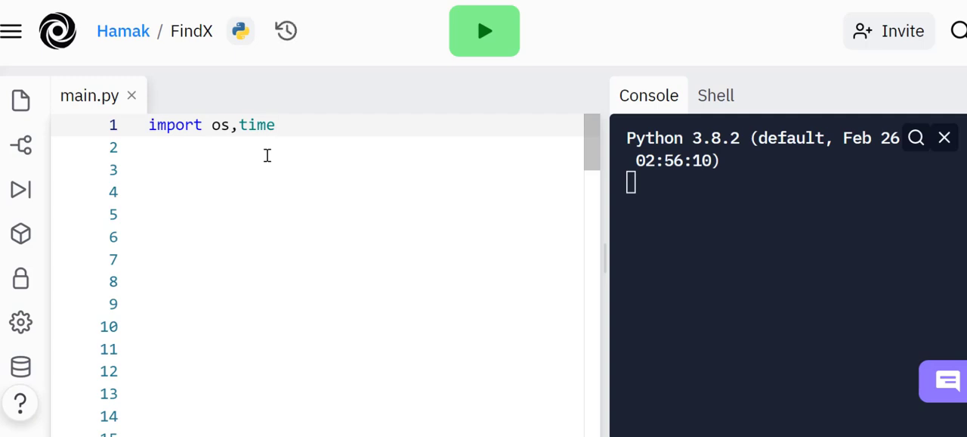
type(",")
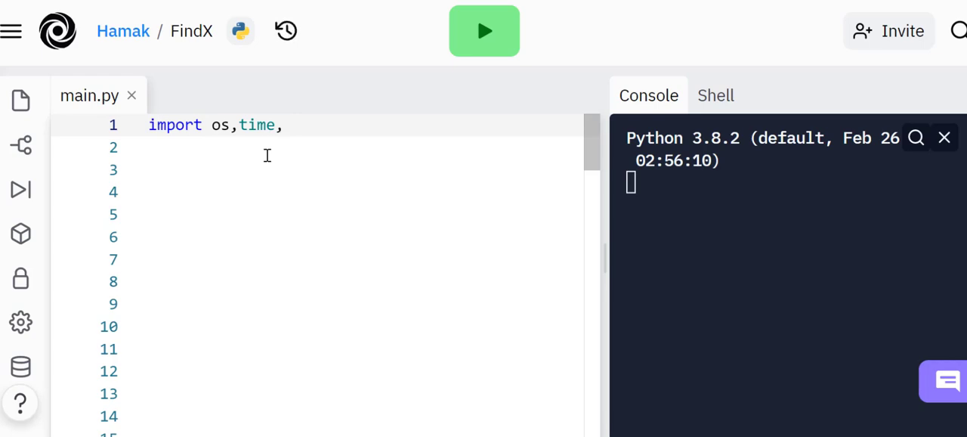
type("random")
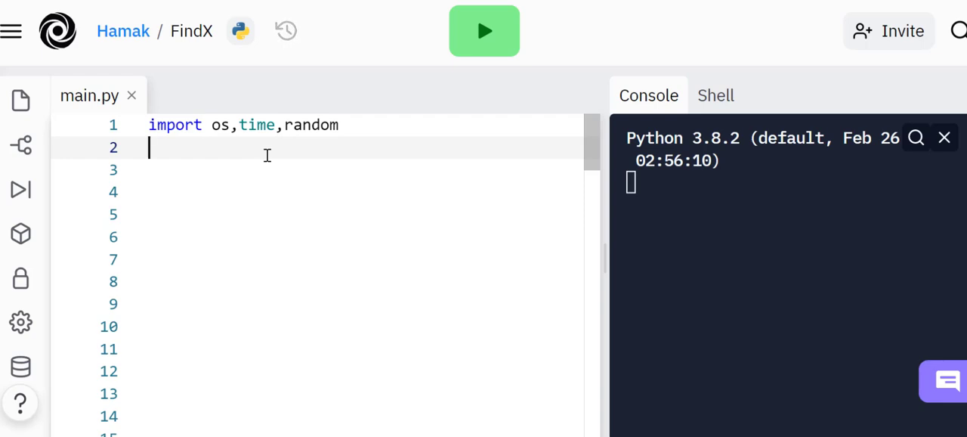
Add the comment '#set the timer to 2 seconds' below the imports
type("#")
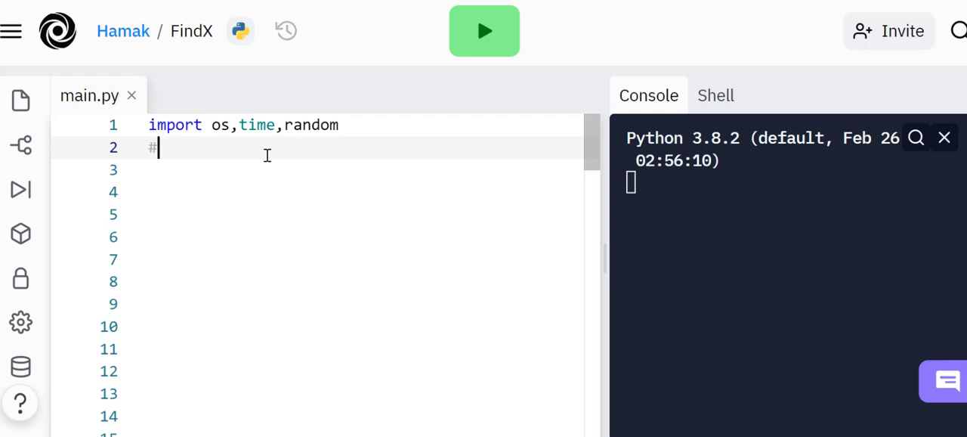
type("set the t")
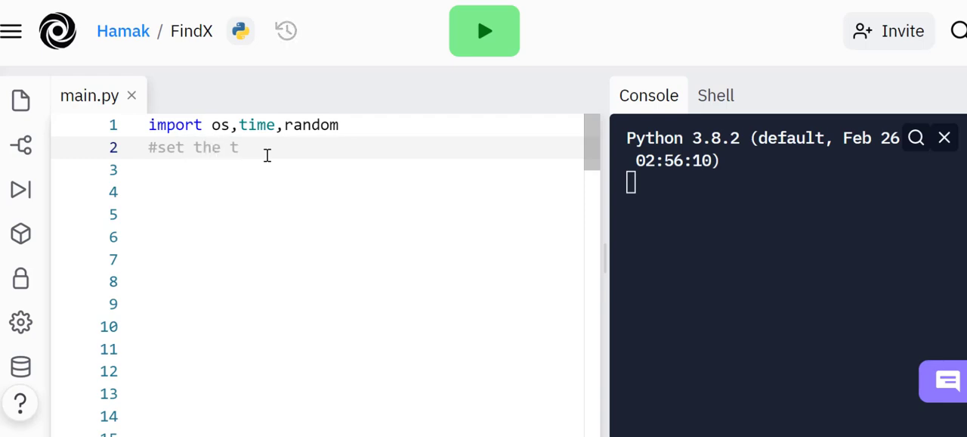
type("imer to 2 seconds")
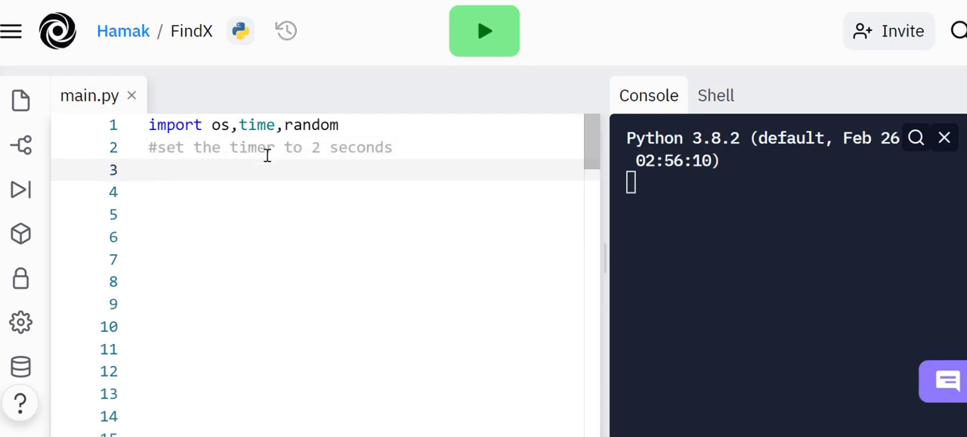
Define a refresh() function header and start its body
type("def")
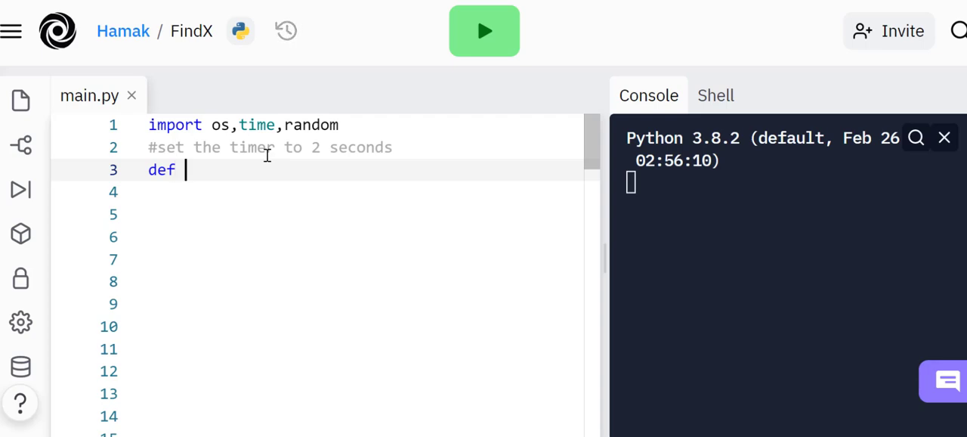
type("refresh")
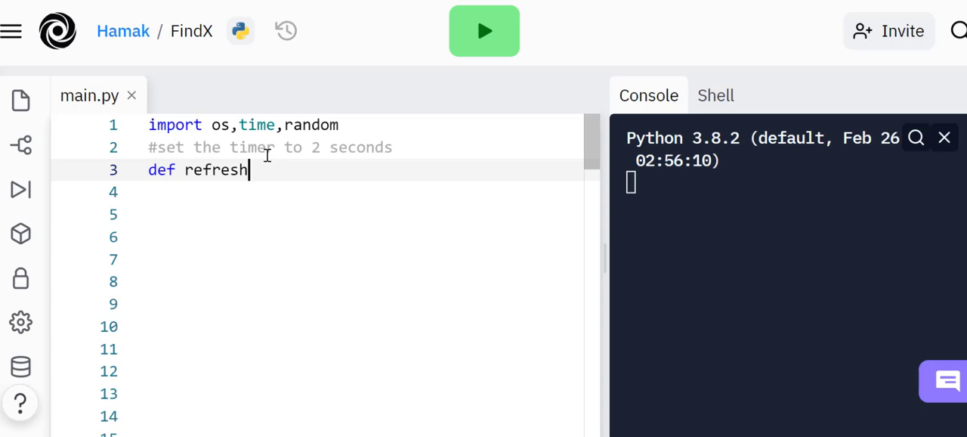
type("()")
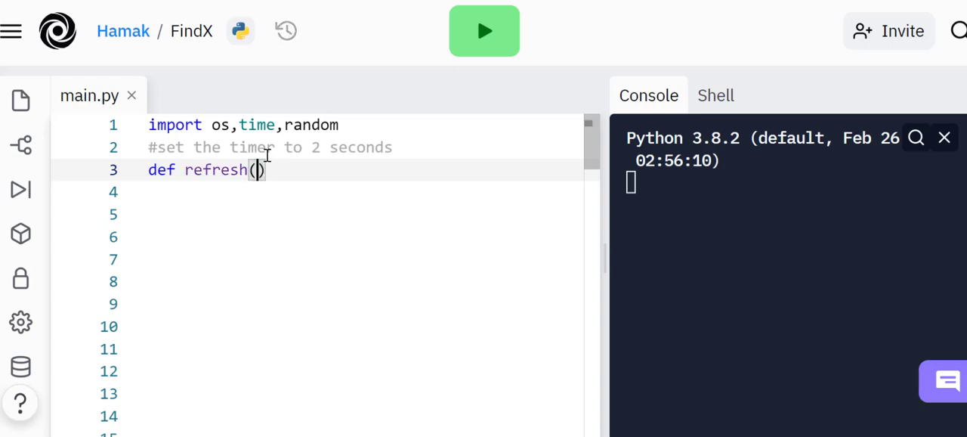
type(":")
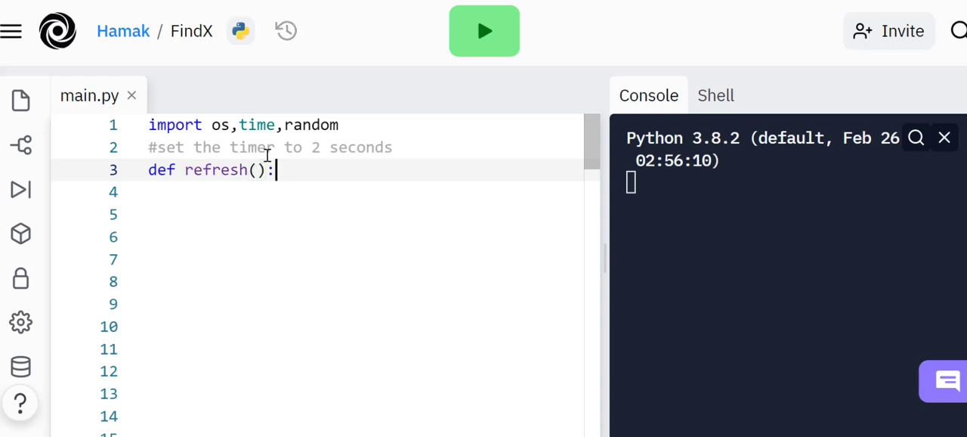
key("Enter")
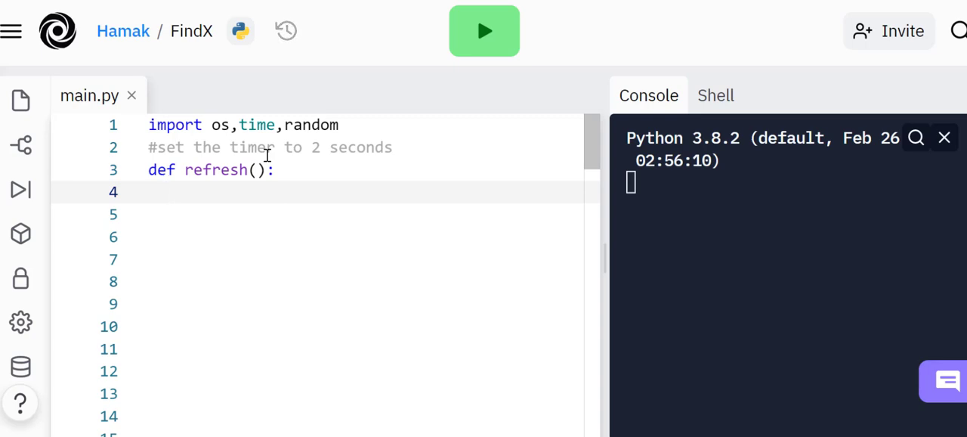
Make refresh pause with time.sleep(2)
type("time")
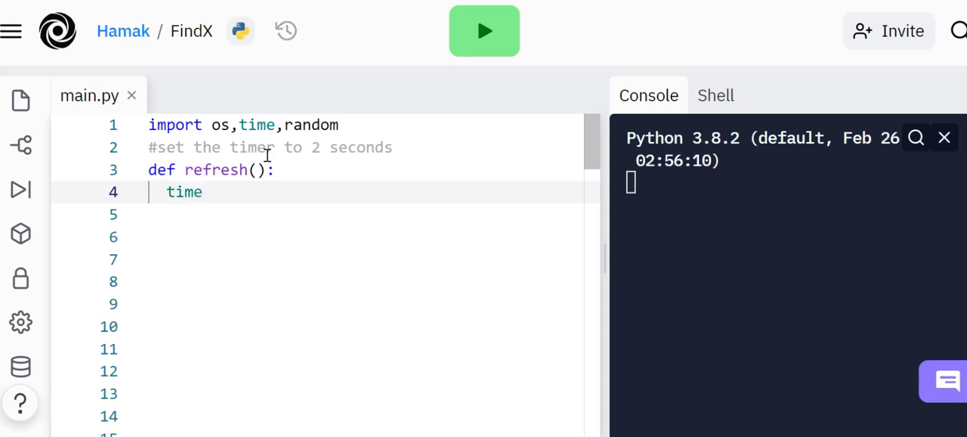
type(".")
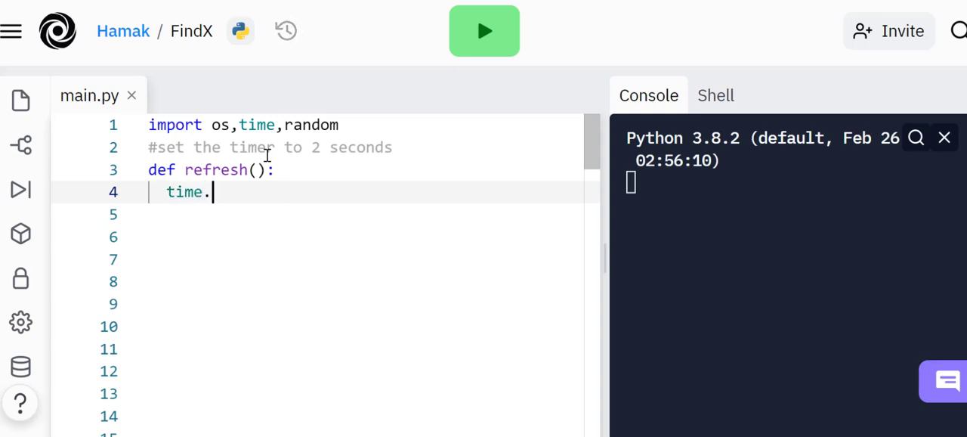
type("sleep")
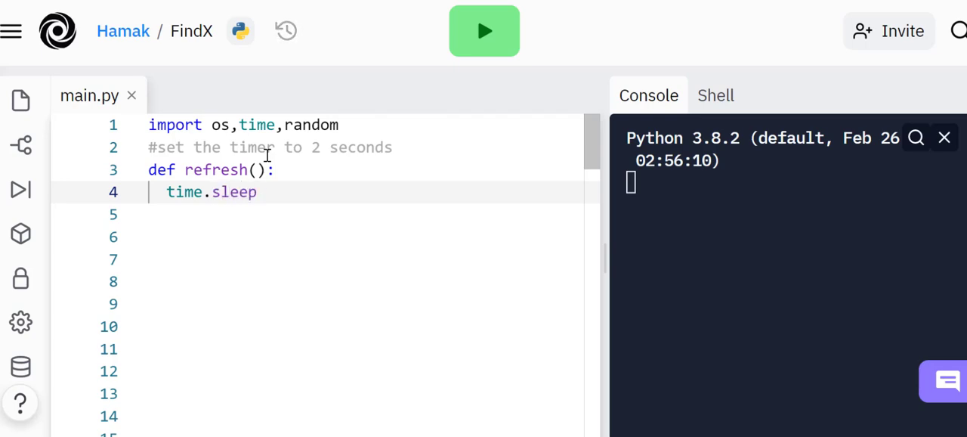
type("(2)")
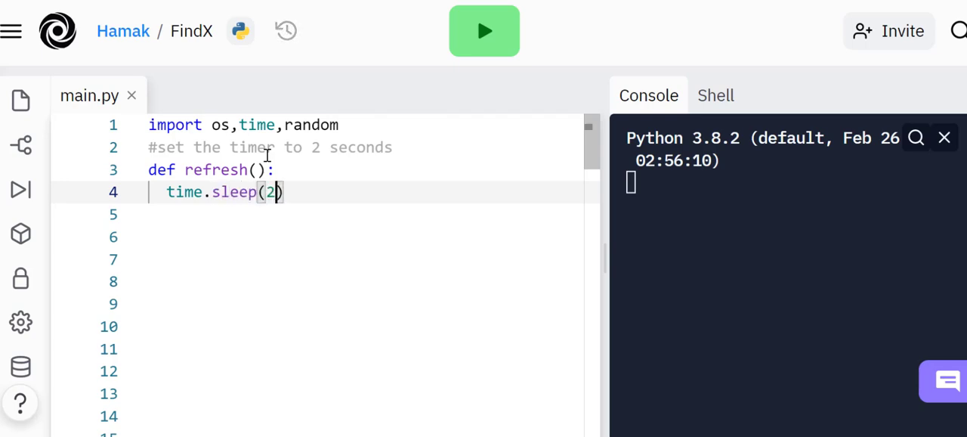
key("Enter")
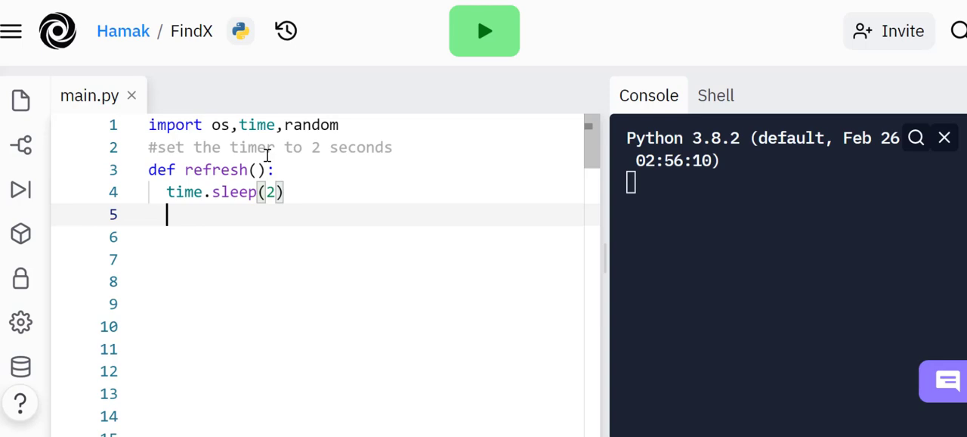
Clear the console with os.system('clear'), correcting a mistaken os.clear, then begin another def
type("os.cl")
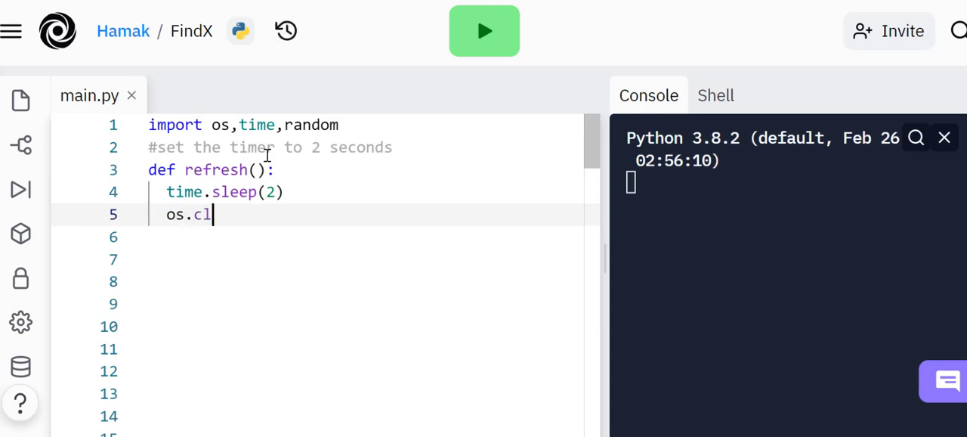
type("ear")
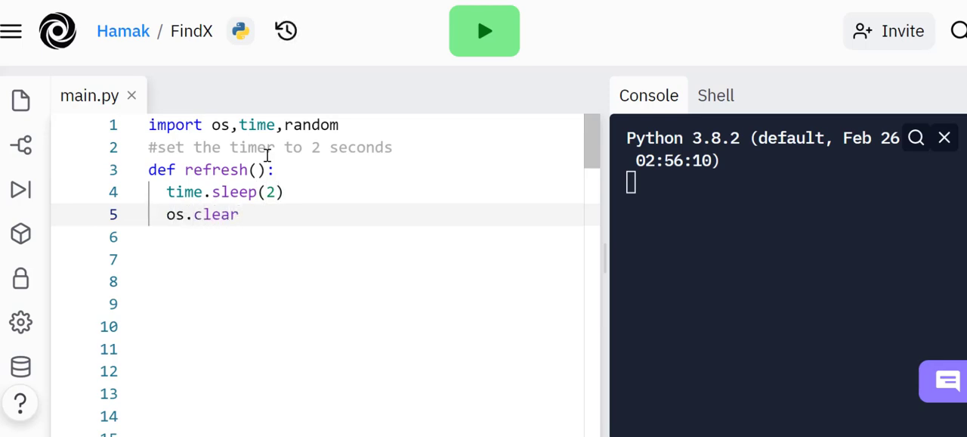
type("()")
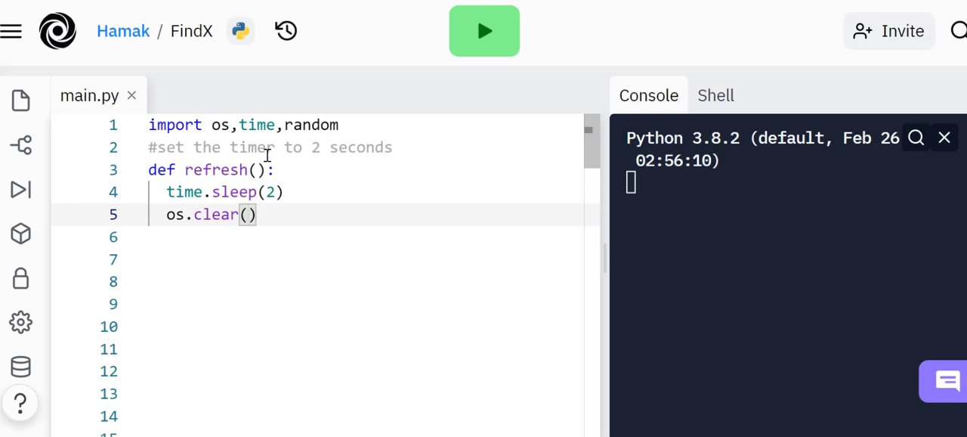
key("BackSpace")
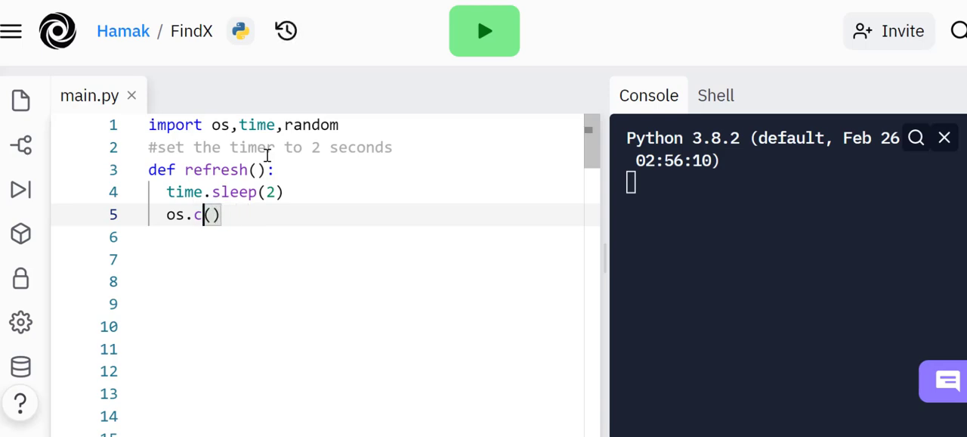
type("yste")
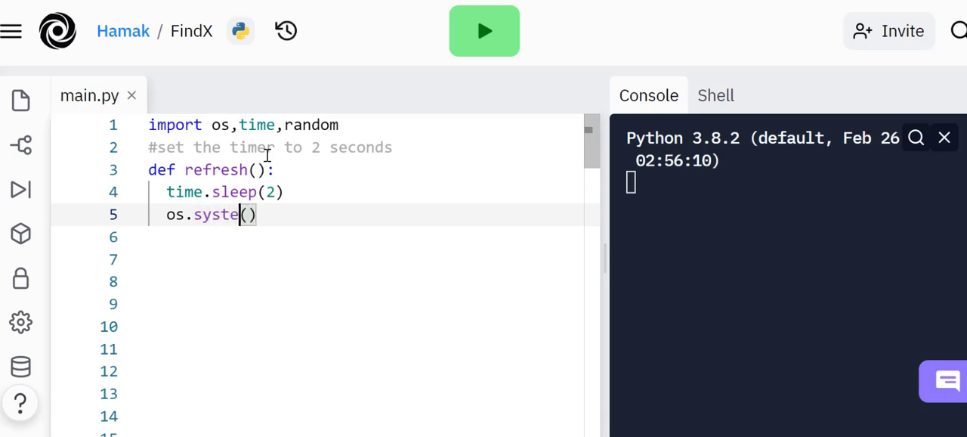
type("m")
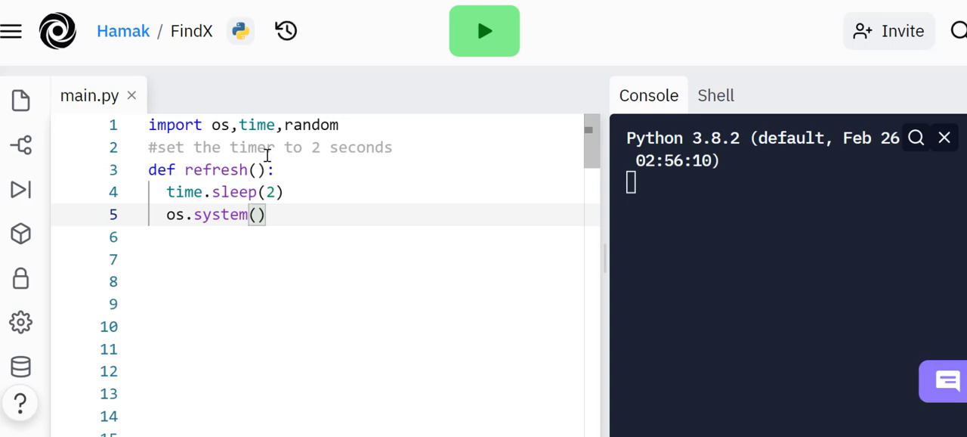
type("''")
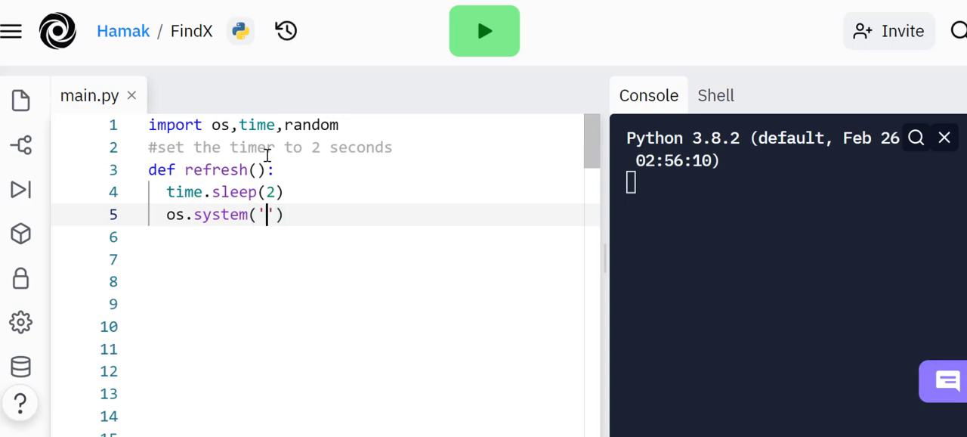
type("clear")
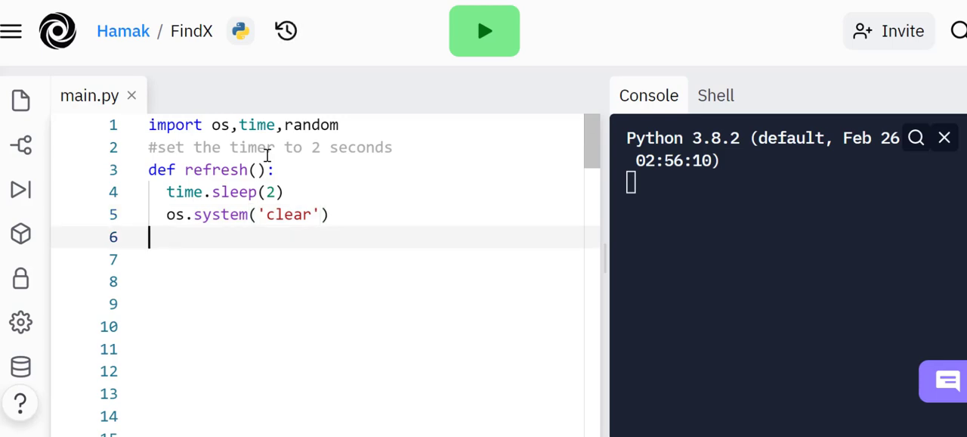
type("def")
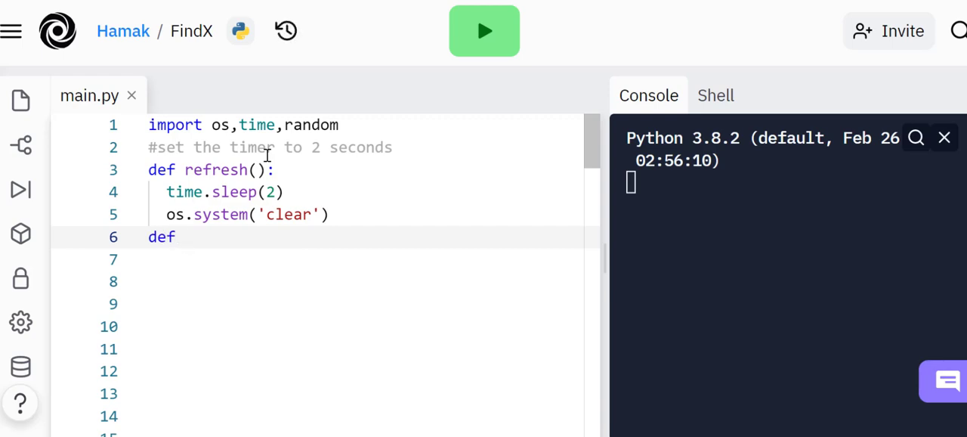
Complete the 'def qn():' header and open a blank line above it
type("qn")
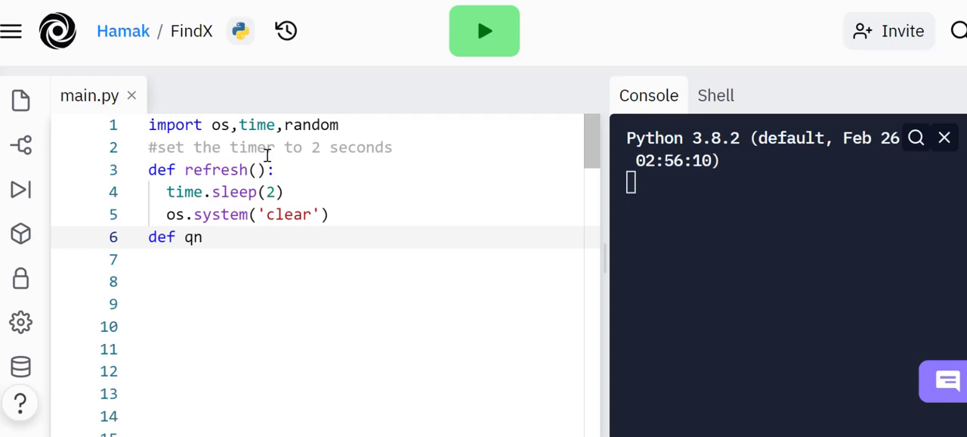
type("()")
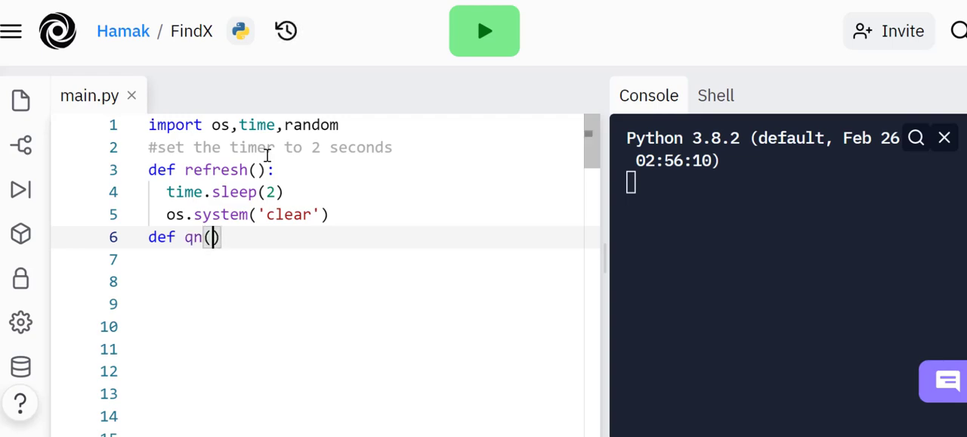
type("):")
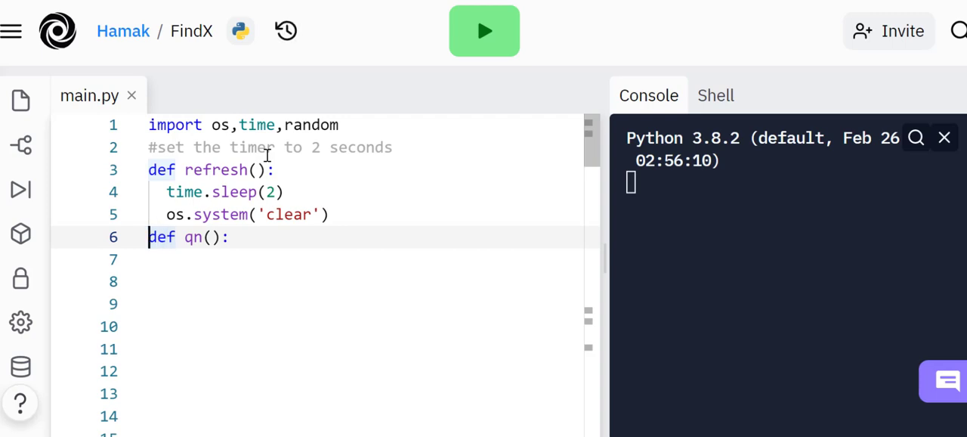
key("Enter")
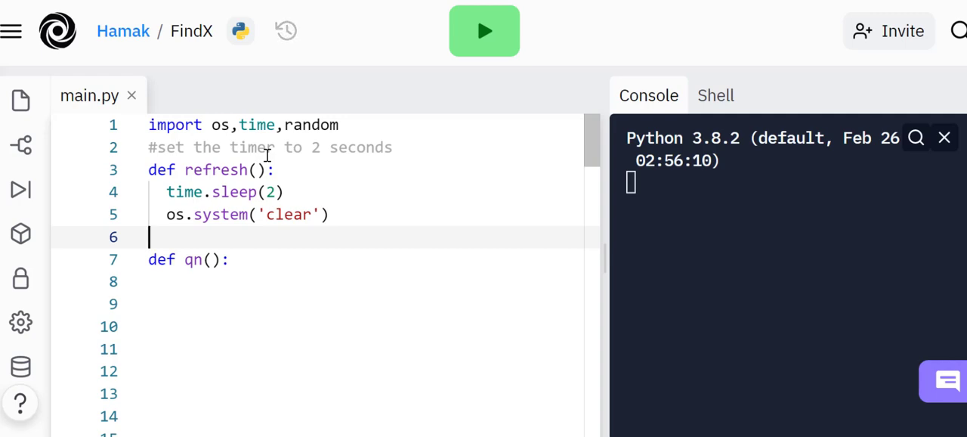
Write the comment '#ask the question what is x+5=10 x is randomly chosen 1-9' and move into qn's body
type("#a")
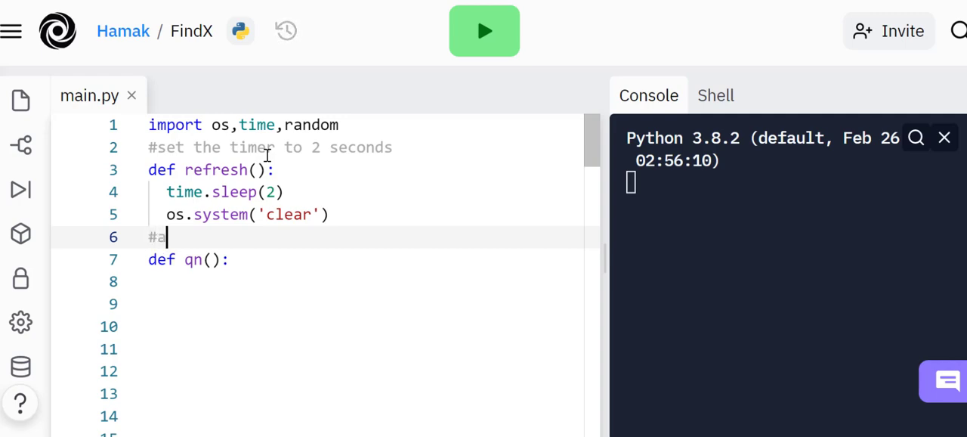
type("sk the")
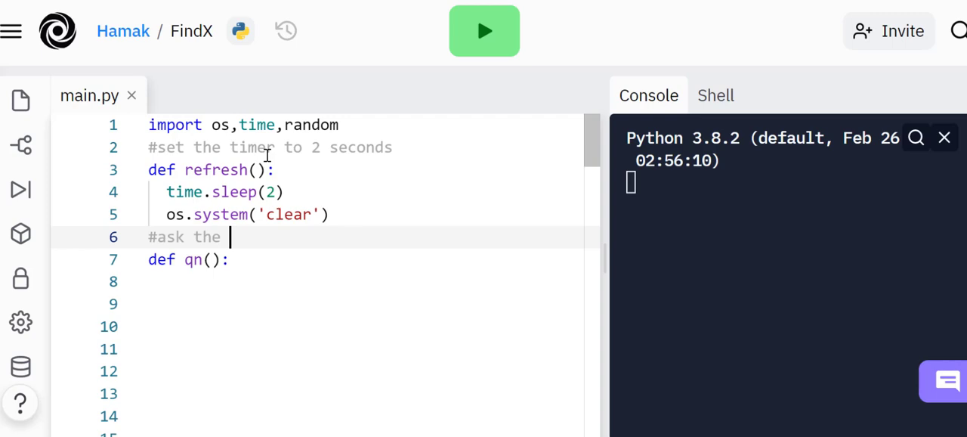
type("question what is x+=10")
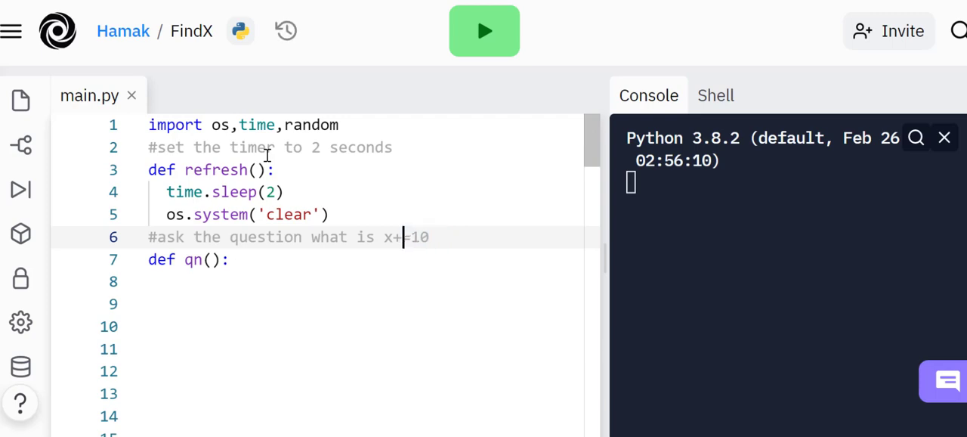
type("5")
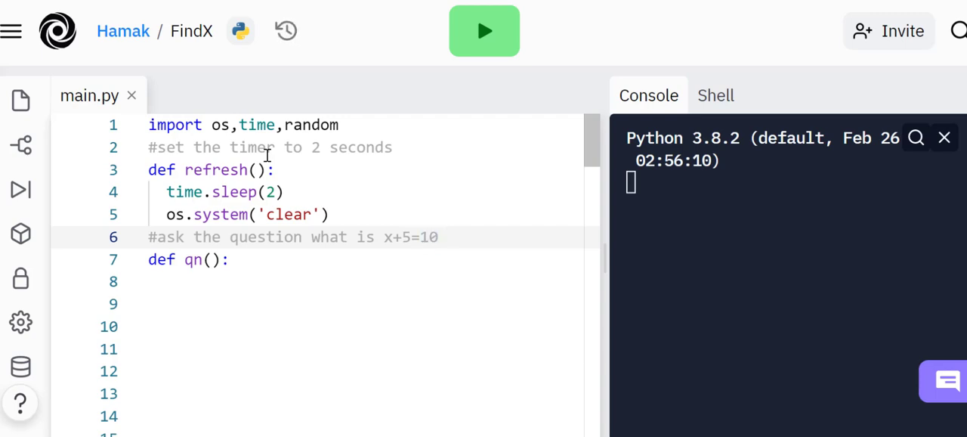
left_click(447, 236)
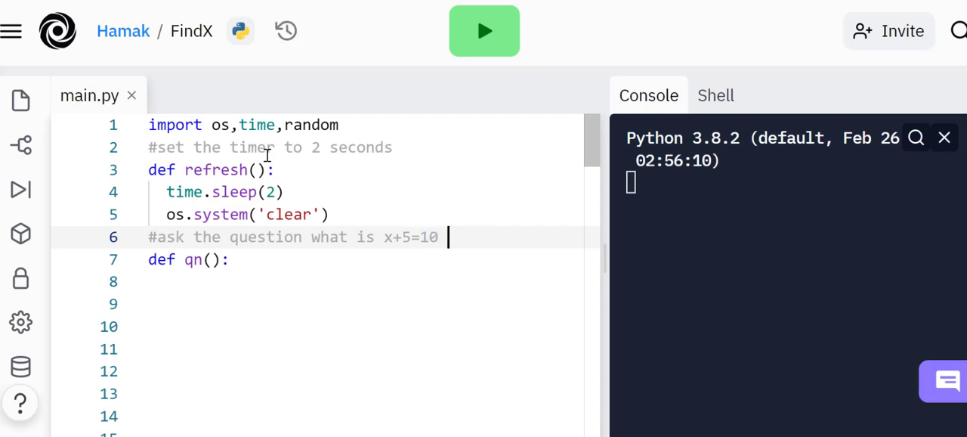
type("x is r")
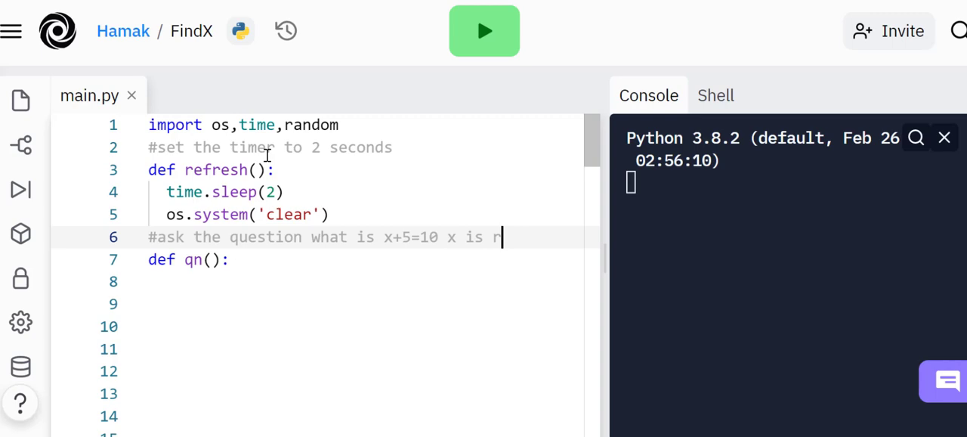
type("ado")
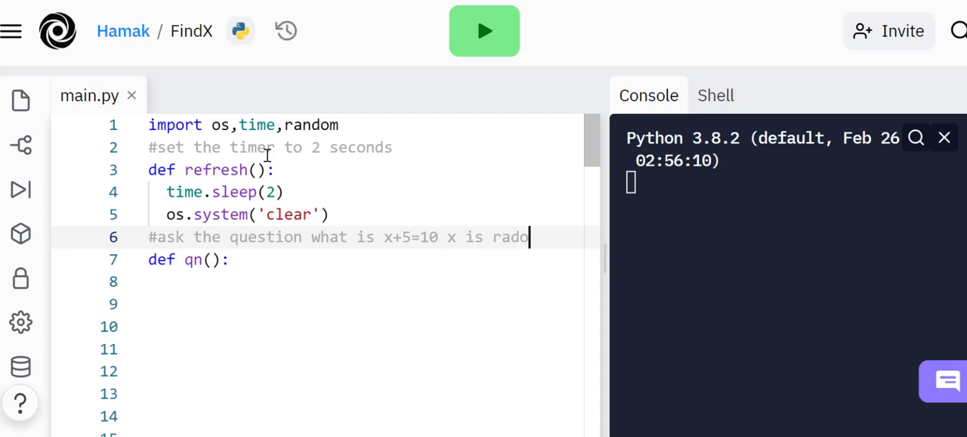
type("o")
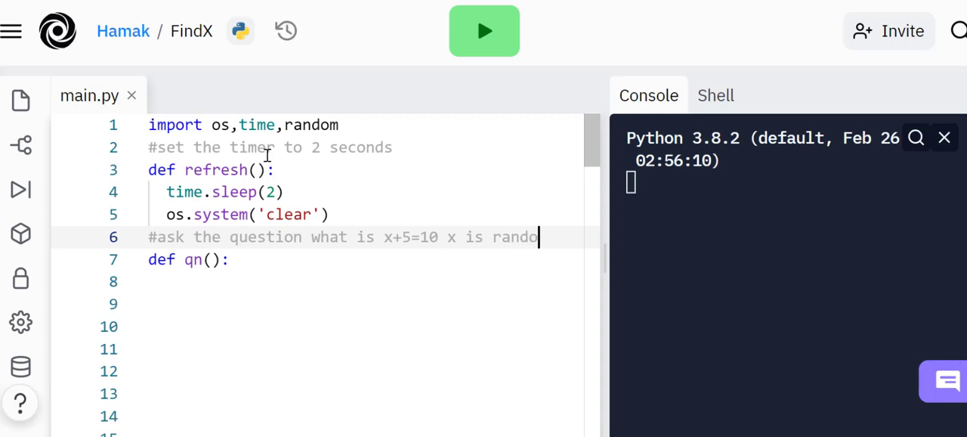
type("mly")
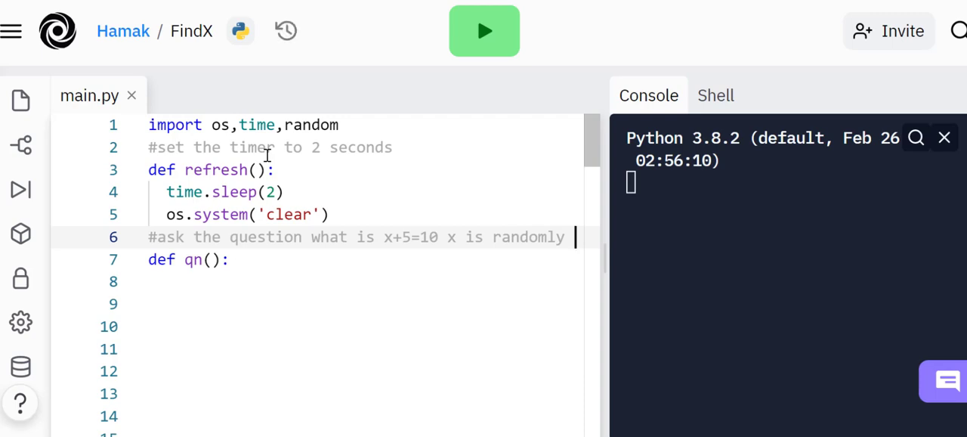
type("chosen")
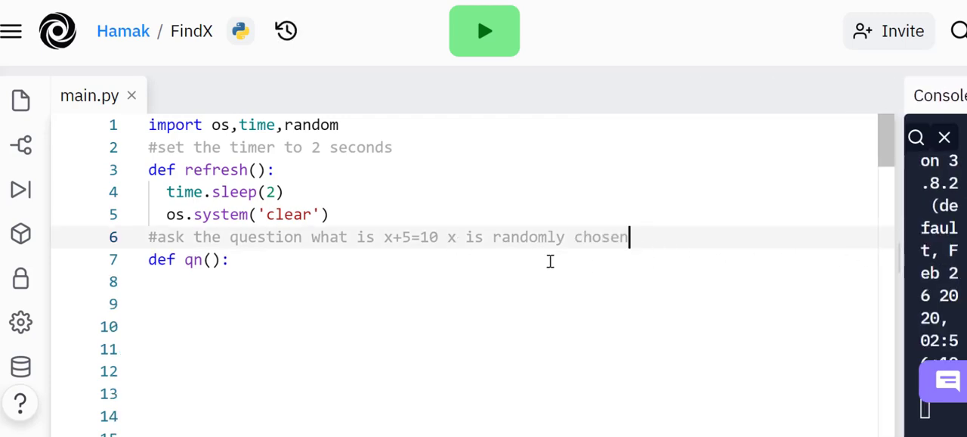
type("1")
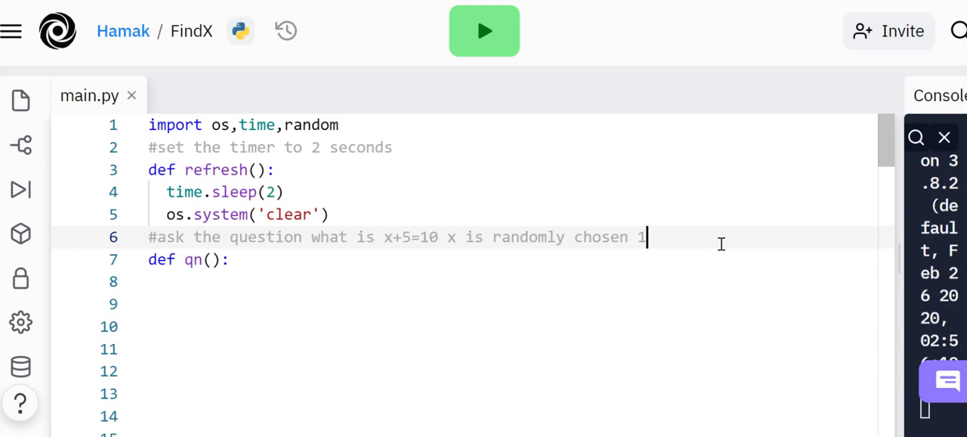
type("-9")
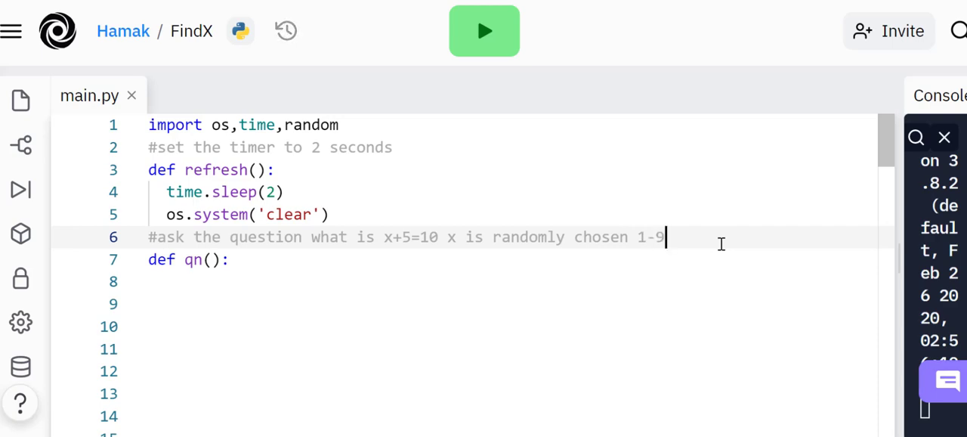
left_click(231, 260)
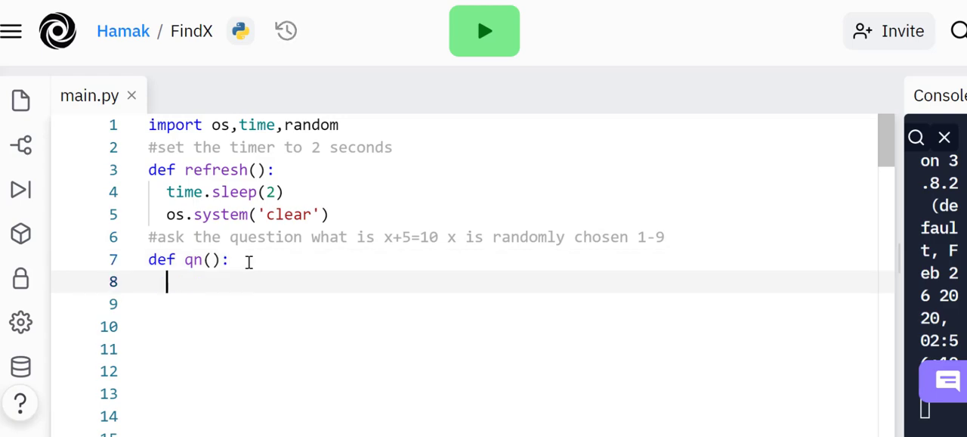
Declare 'global number,Answer' inside qn
type("global")
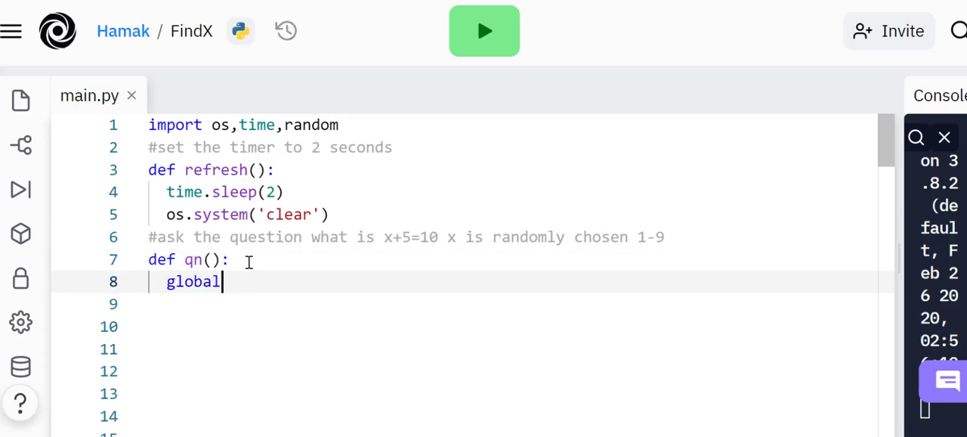
type("n")
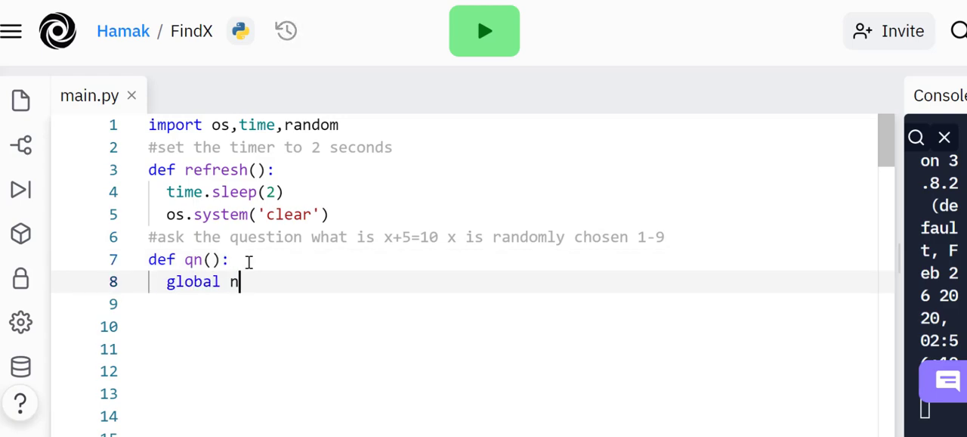
type("umber")
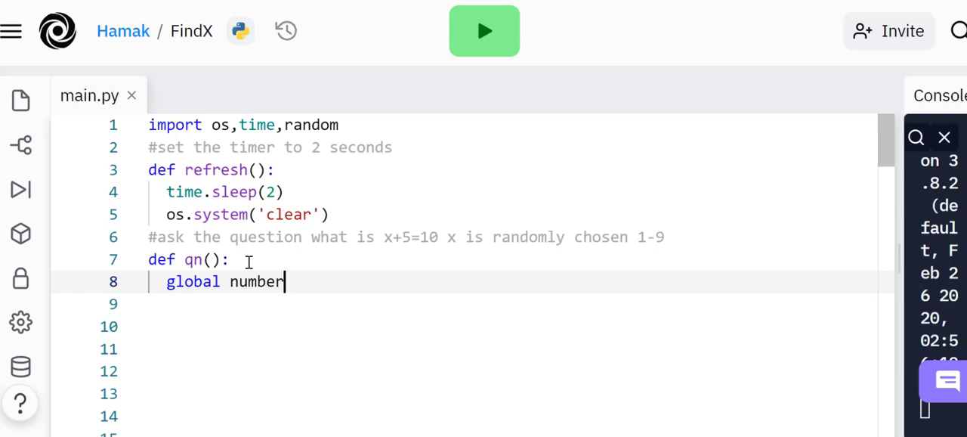
type(",An")
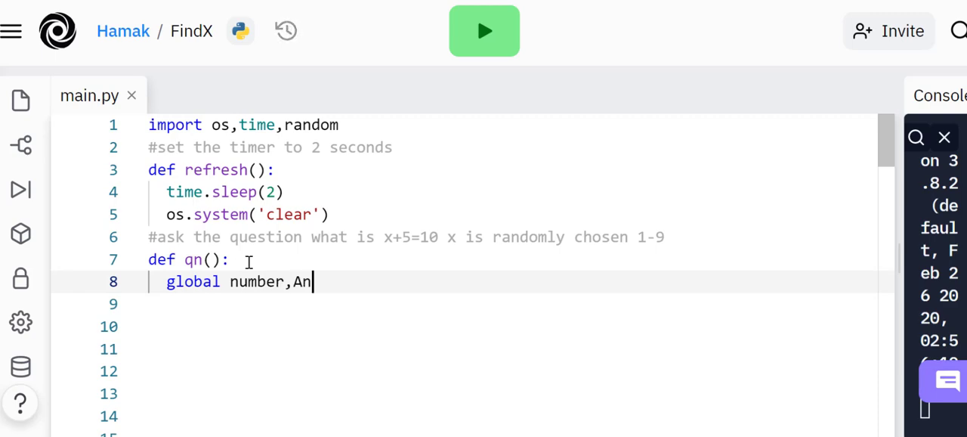
type("swer")
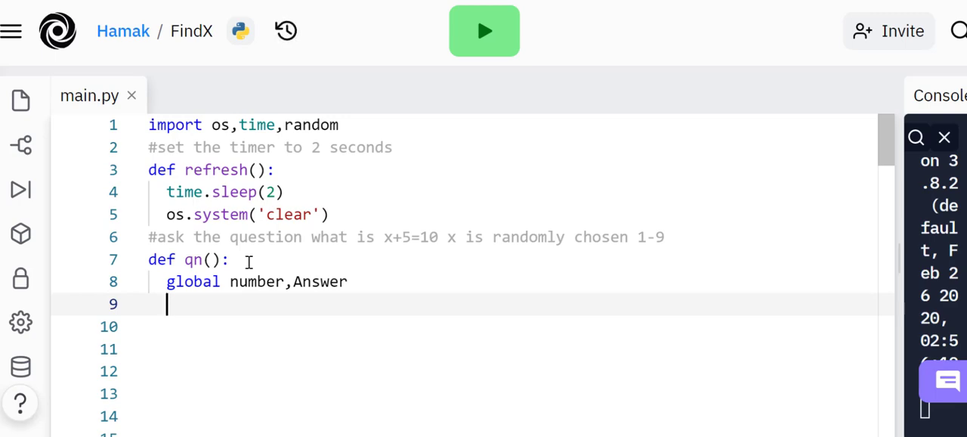
Set number = random.randint(1,9)
type("number")
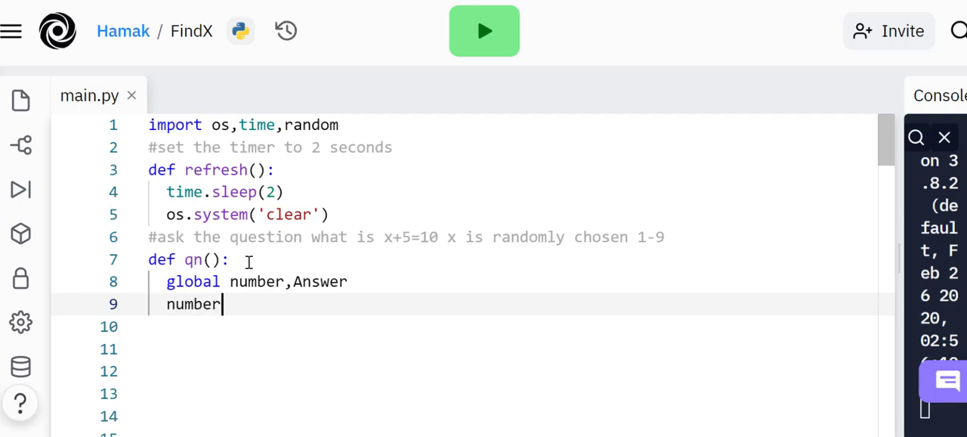
type("= r")
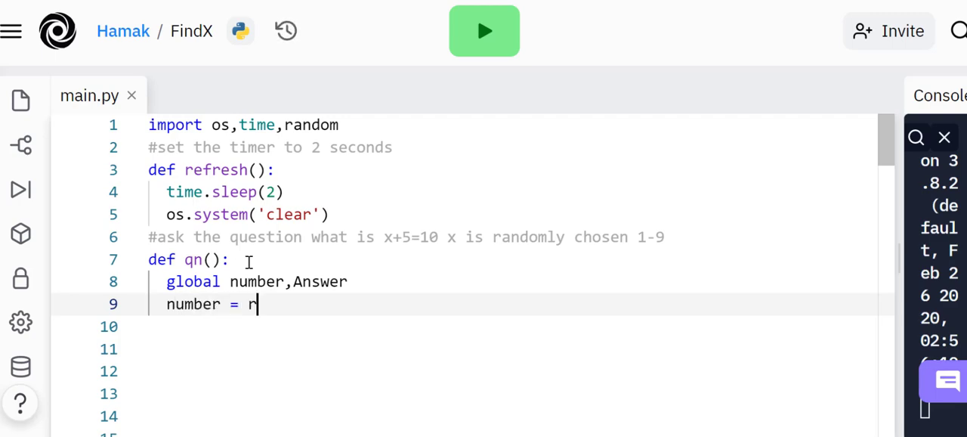
type("andom")
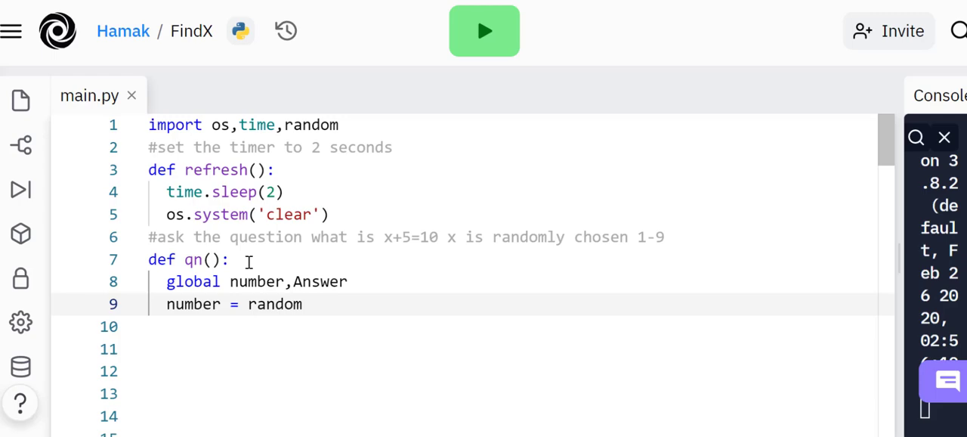
type(".ra")
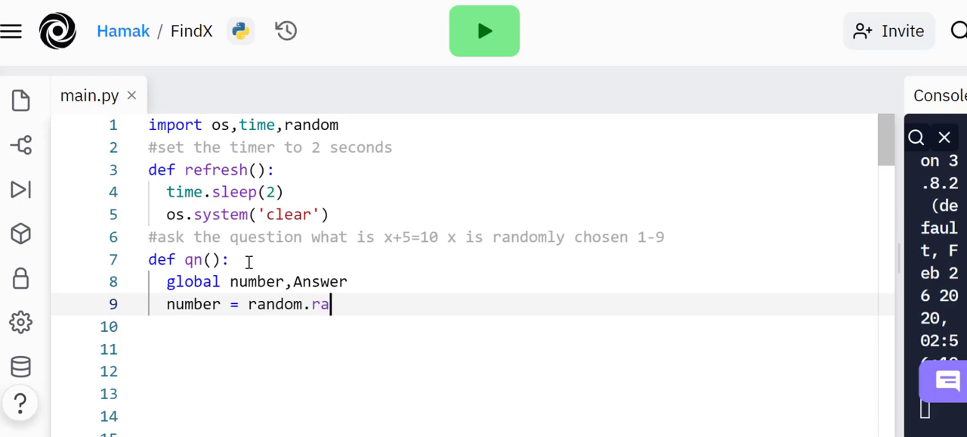
type("ndint")
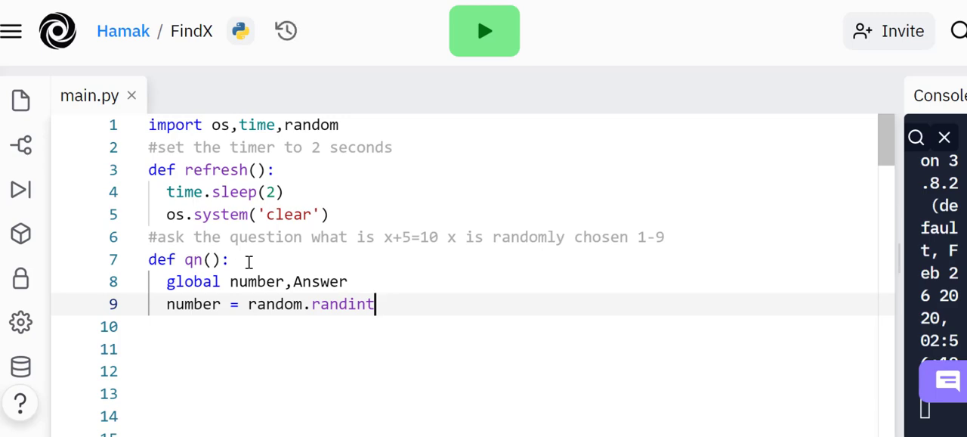
type("()")
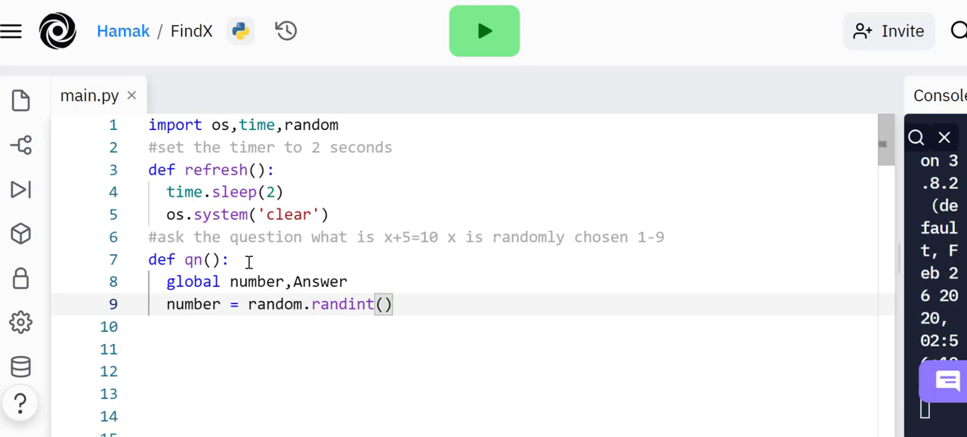
type("1")
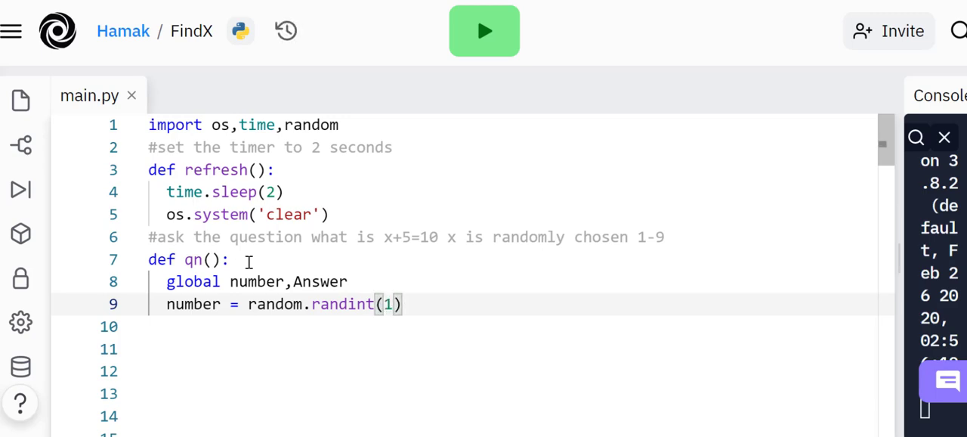
type(",9")
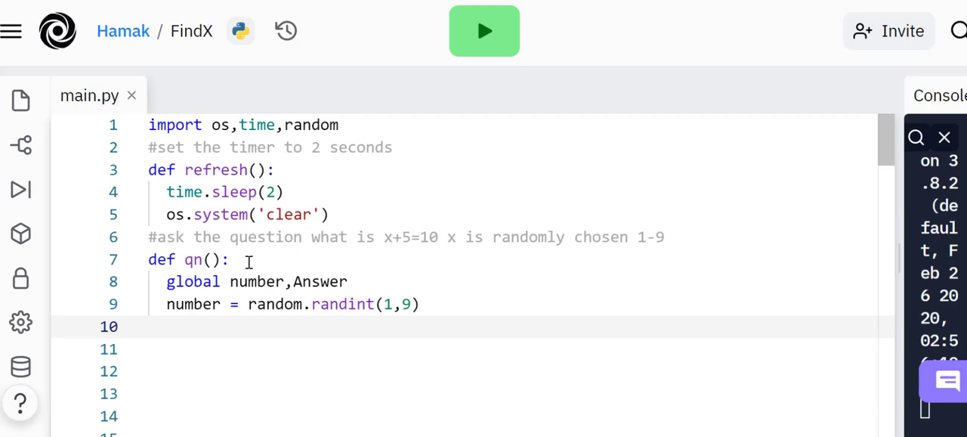
Start the line Answer=input(f with an f-string prompt
type("Ans")
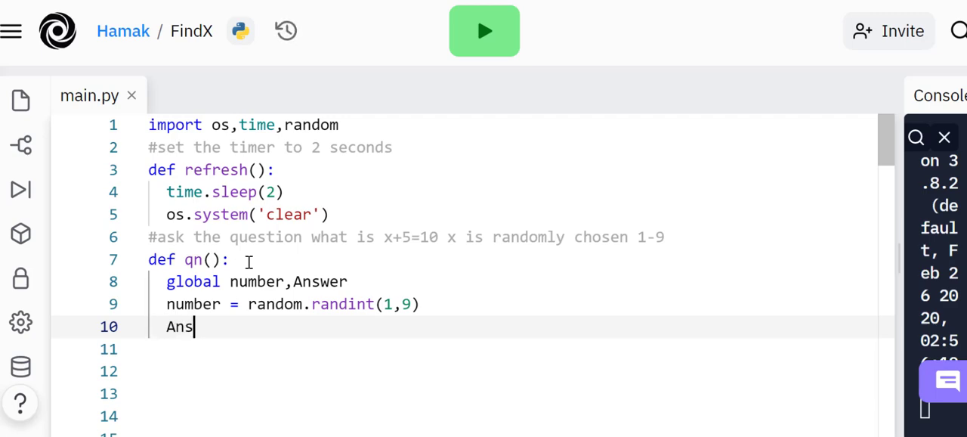
type("wer=")
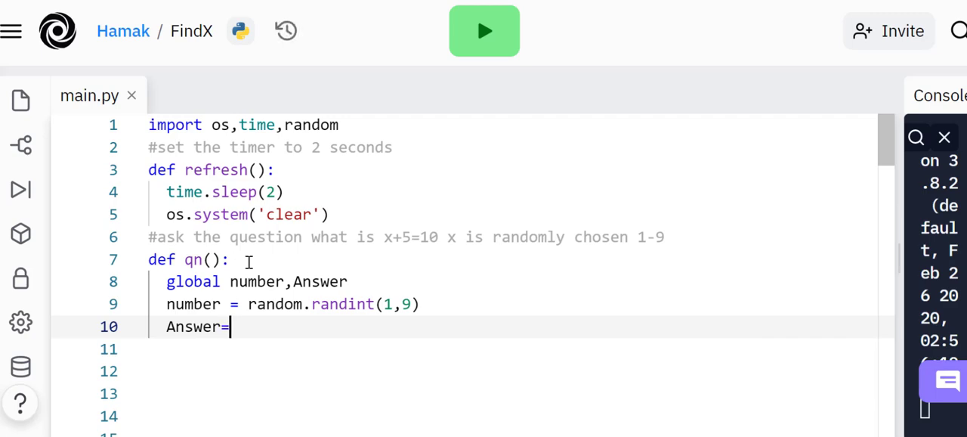
type("inpu")
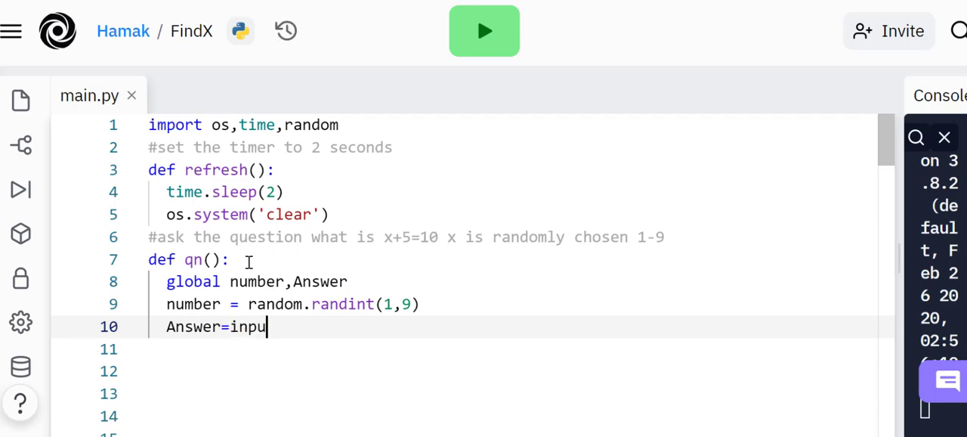
type("t")
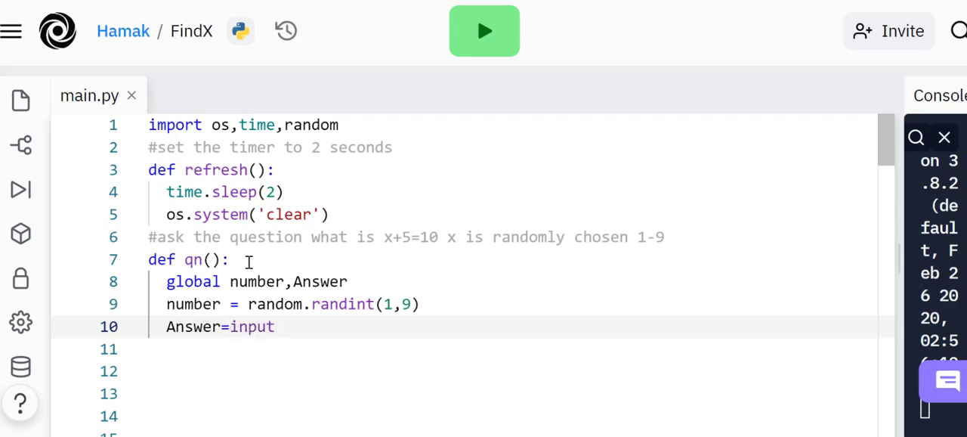
type("(")
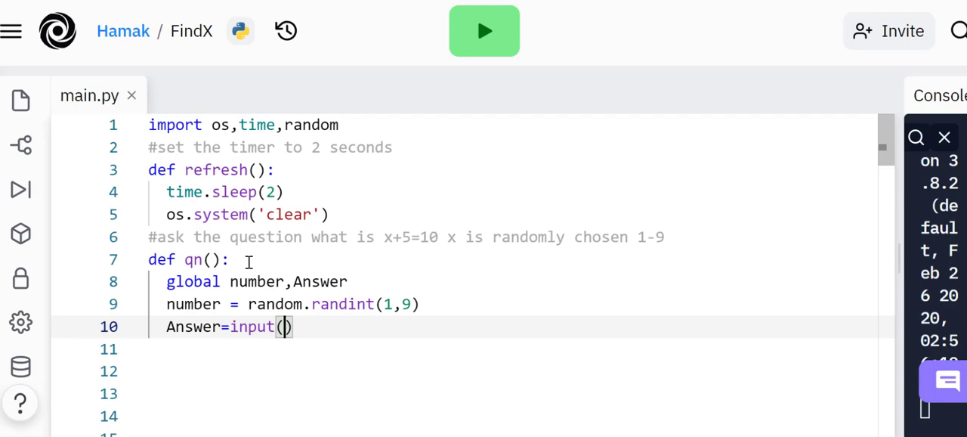
type("f\"")
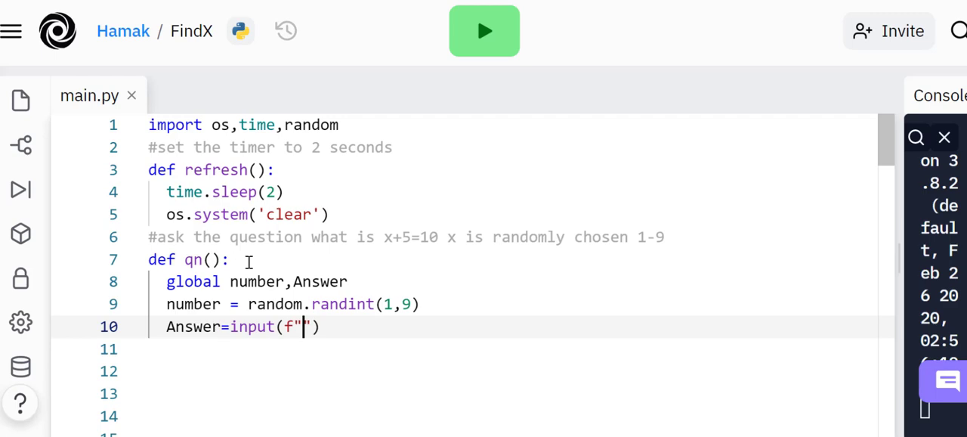
Write the prompt text 'what is value of X if:\n X +'
type("what is")
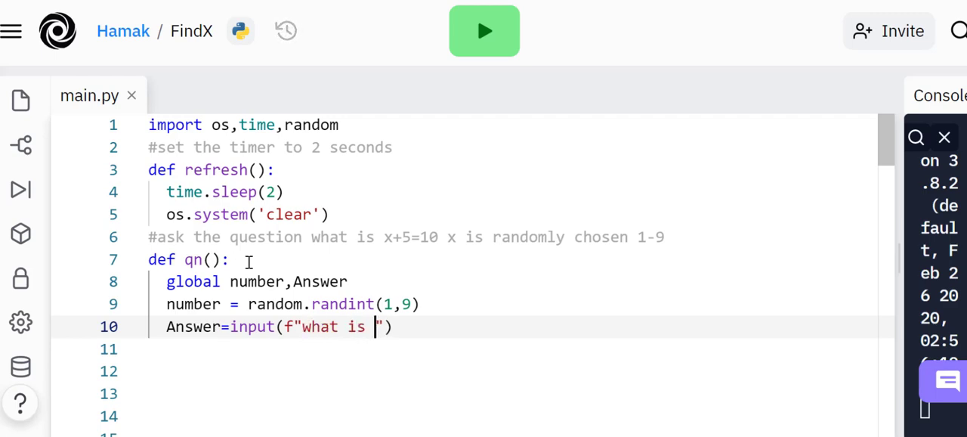
type("x")
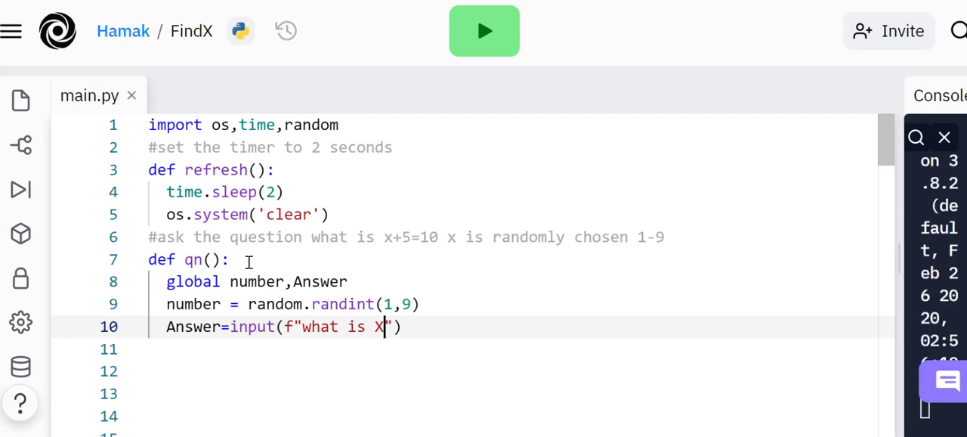
type("value")
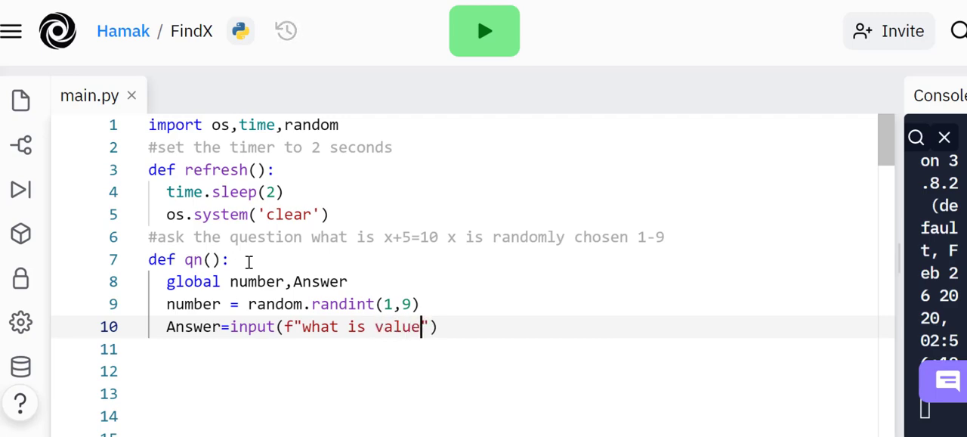
type("of")
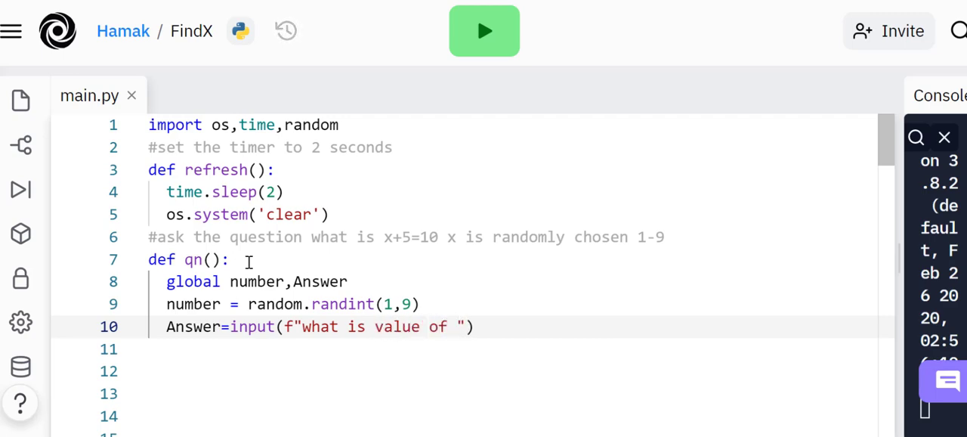
type("X")
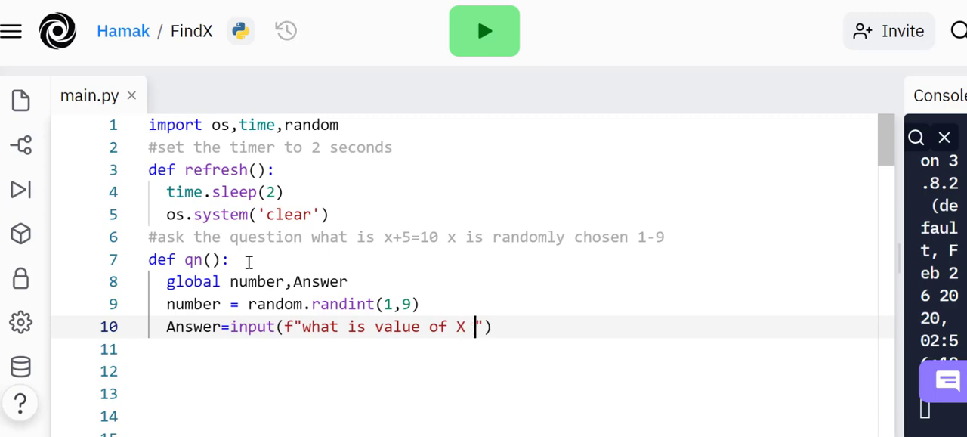
type("if")
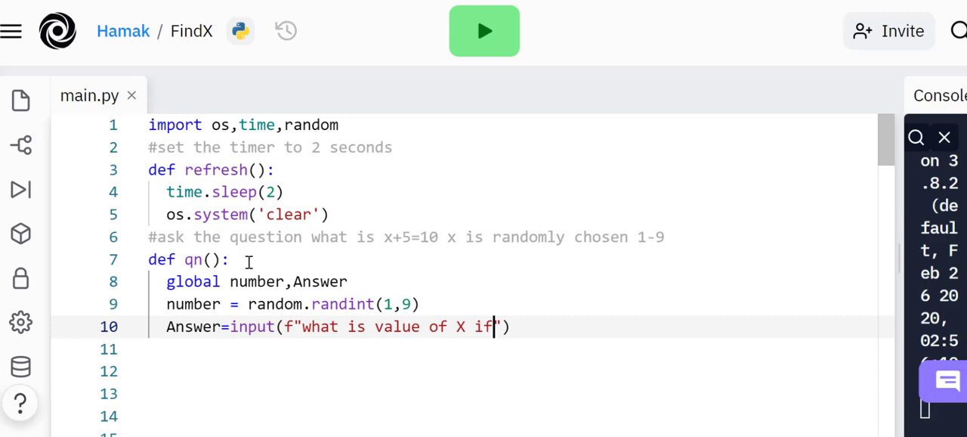
type(":")
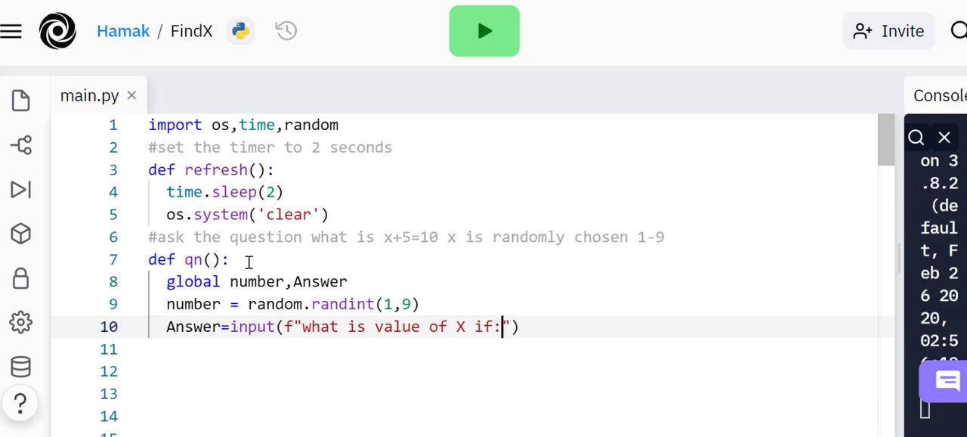
type("\\n")
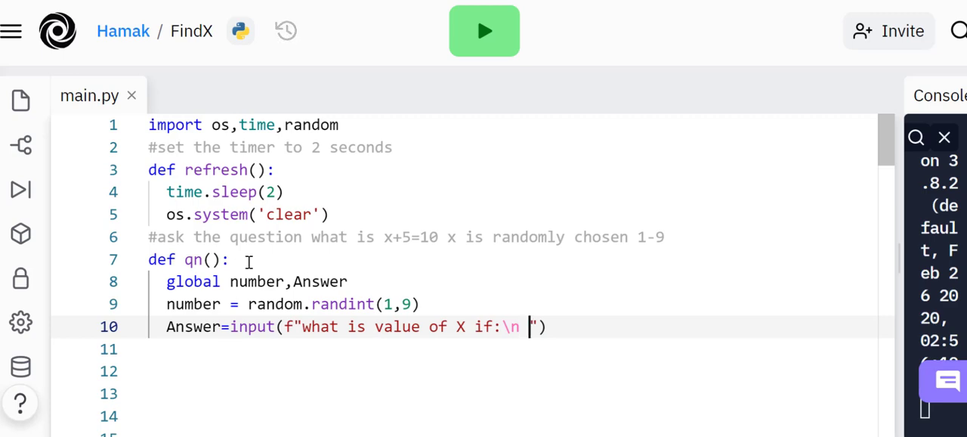
type("X")
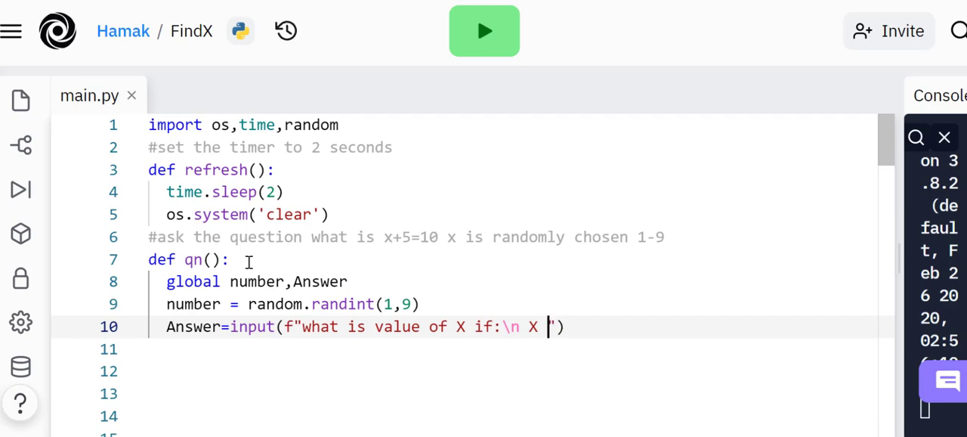
type("+")
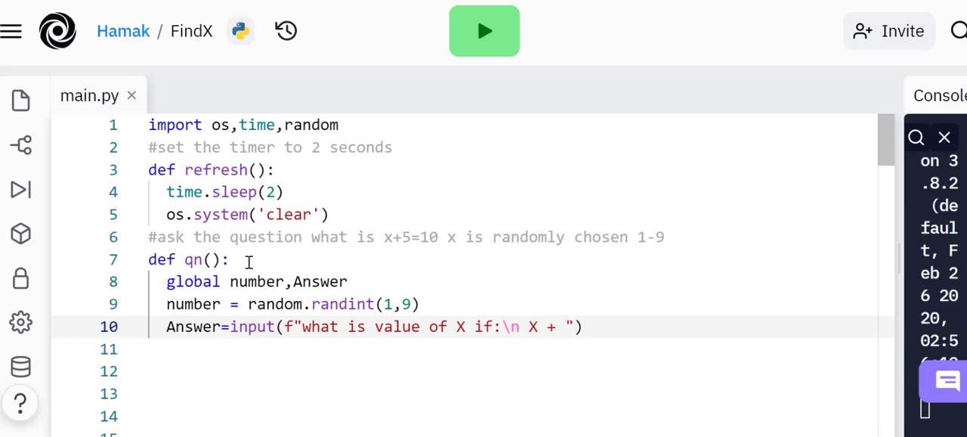
mouse_move(475, 254)
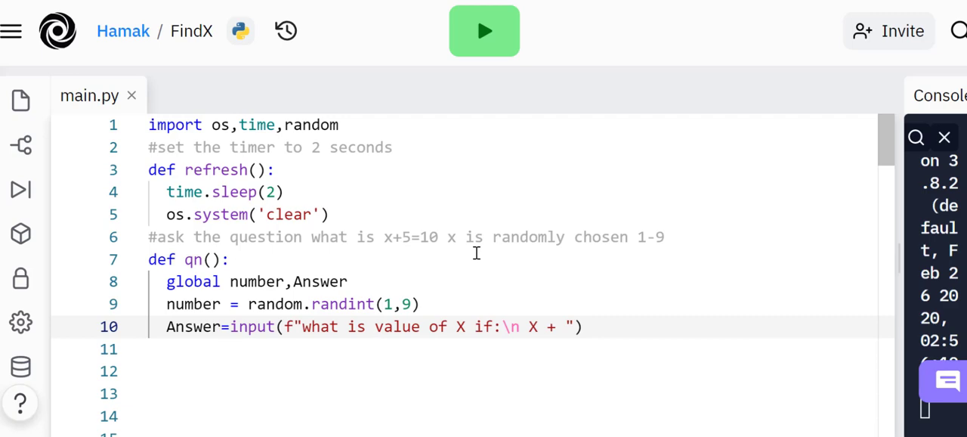
mouse_move(377, 242)
type("n")
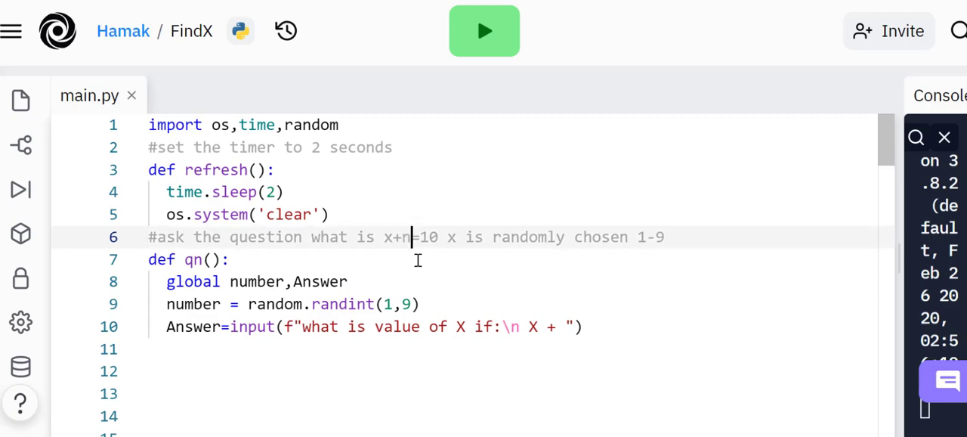
Reword the comment to x+number=10 and insert {number} into the prompt after 'X +'
type("umber")
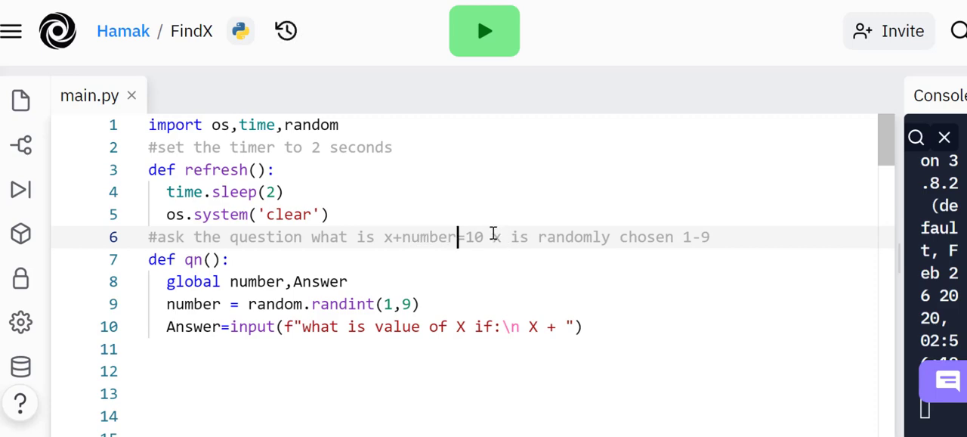
type("number")
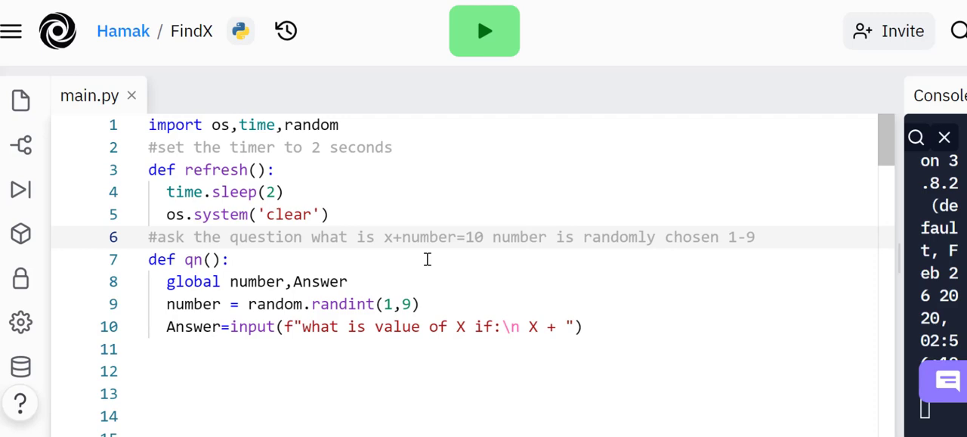
left_click(459, 327)
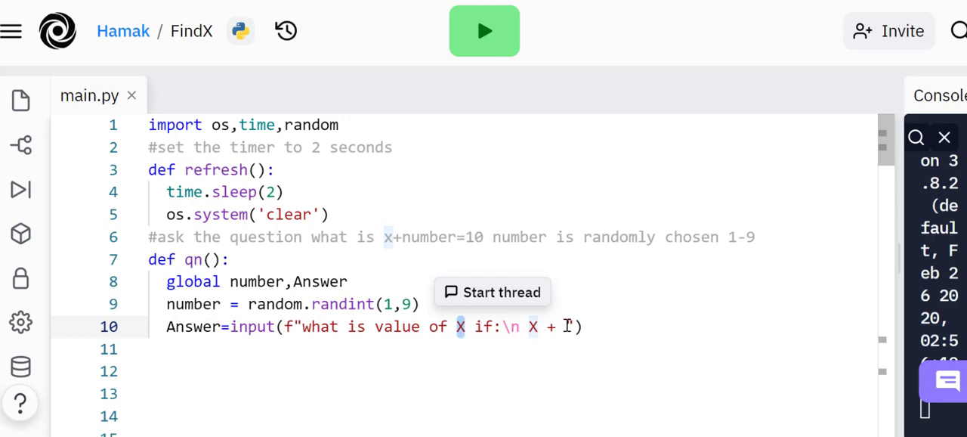
type("num")
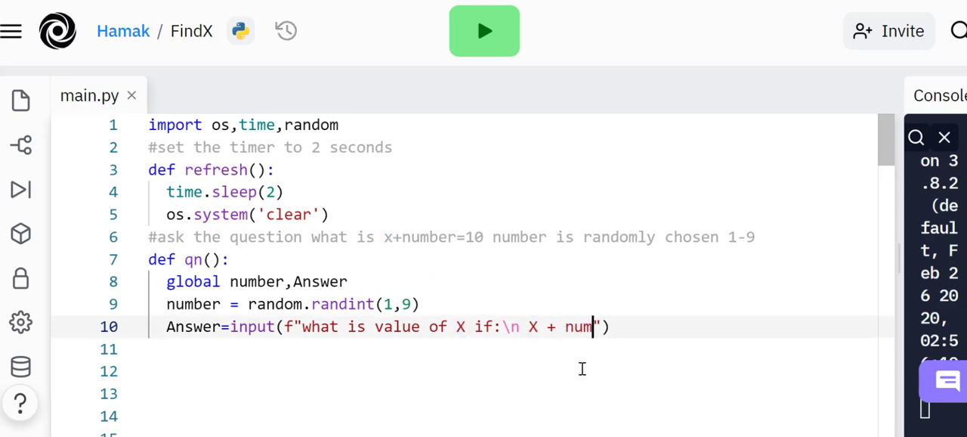
type("ber}")
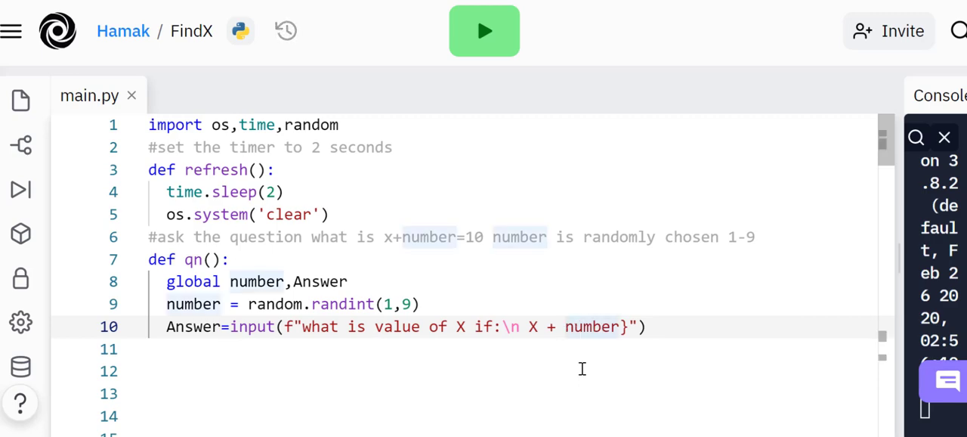
type("{")
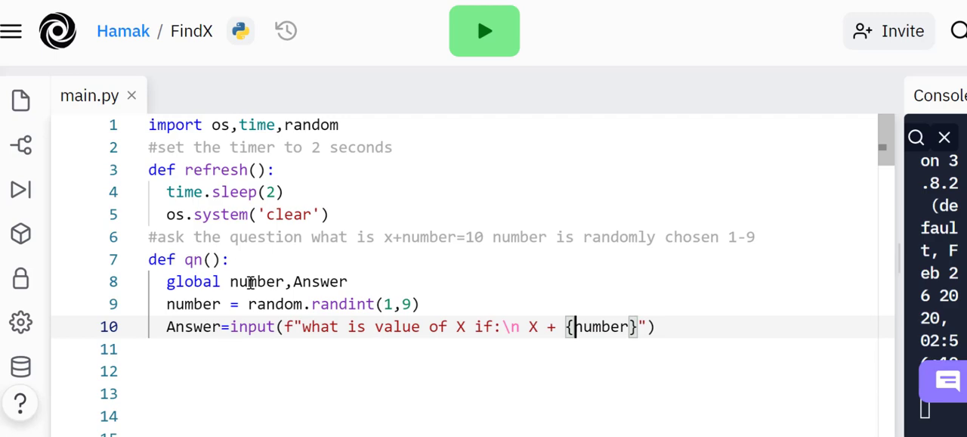
double_click(255, 281)
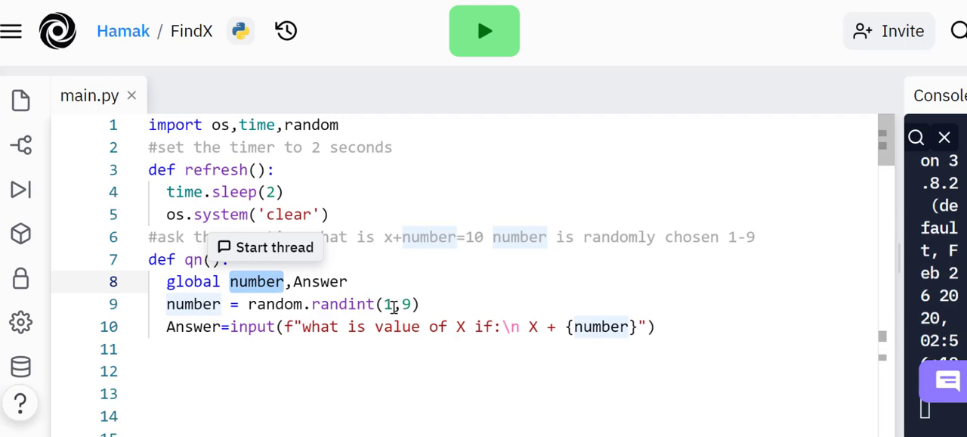
mouse_move(659, 347)
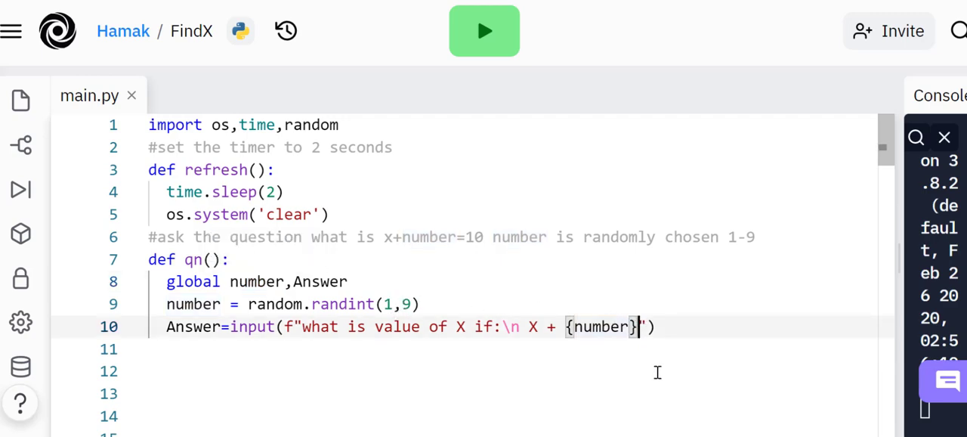
mouse_move(610, 326)
type(" = ")
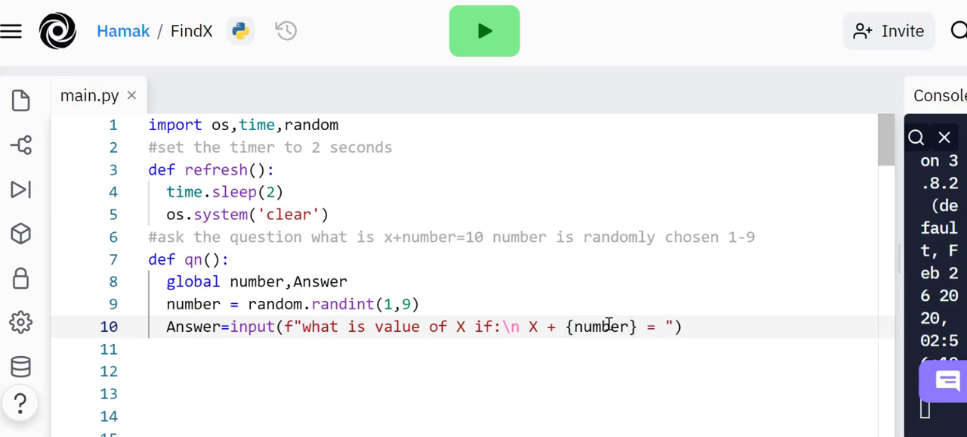
Finish the prompt with '= 10?' and a new line for the answer
type("10")
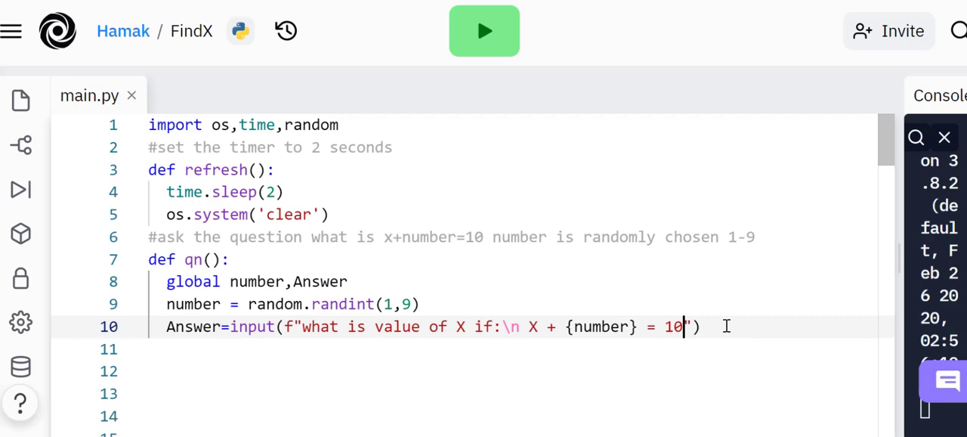
type("?")
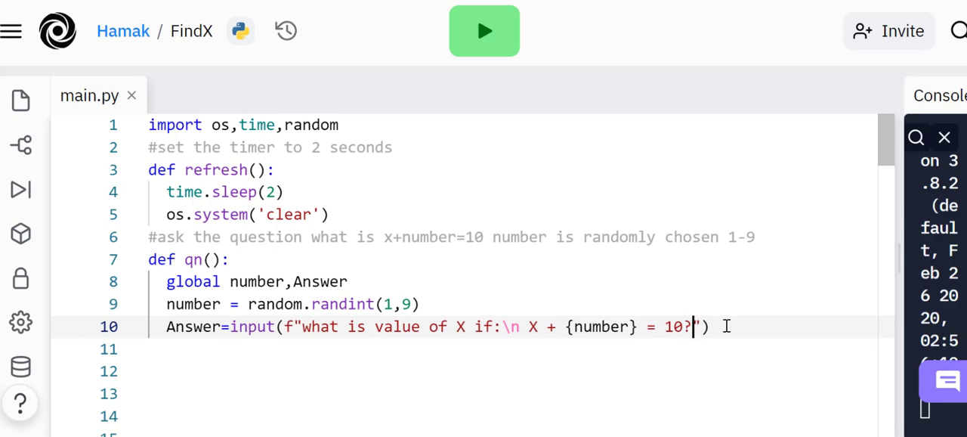
type("\\nA")
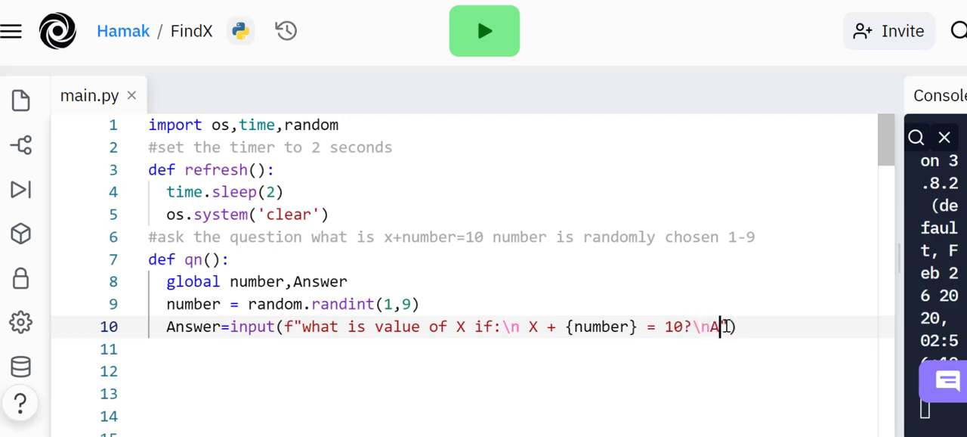
type("nswer")
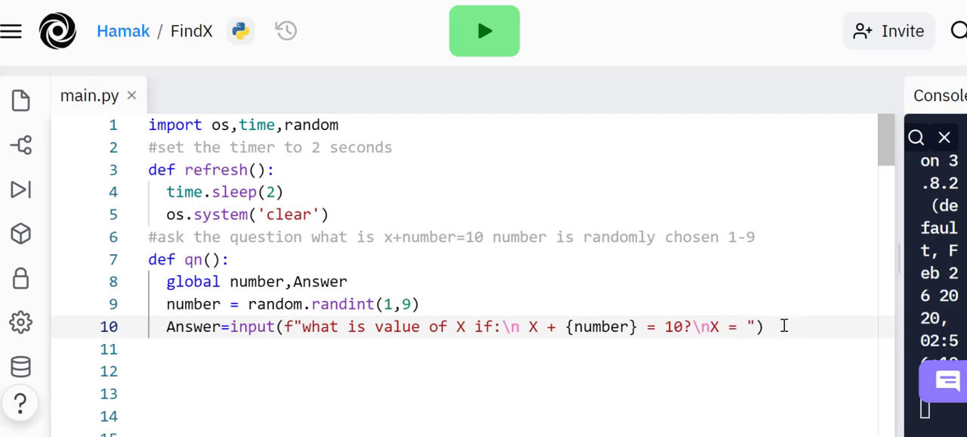
End qn by calling start(), fixing a mistyped name
type("sdtar")
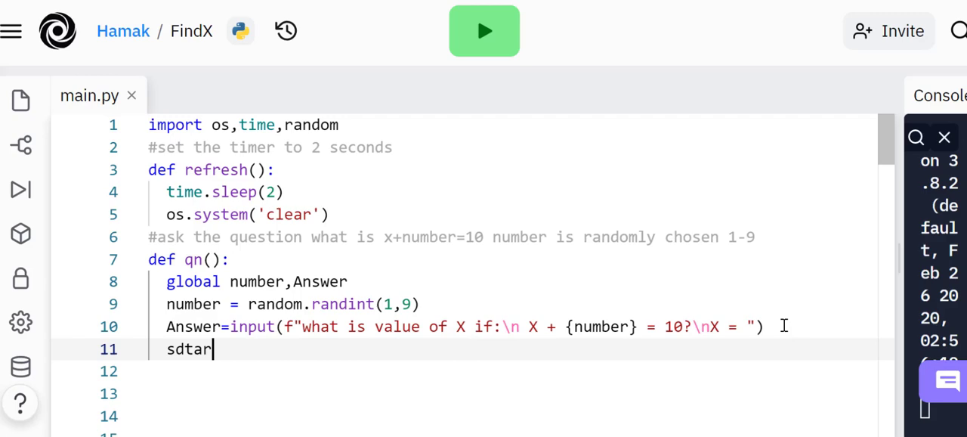
key("Backspace")
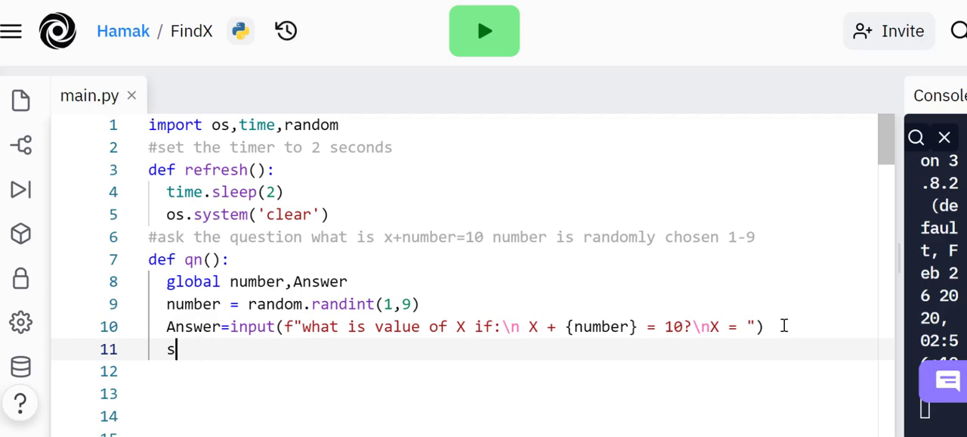
type("tart()")
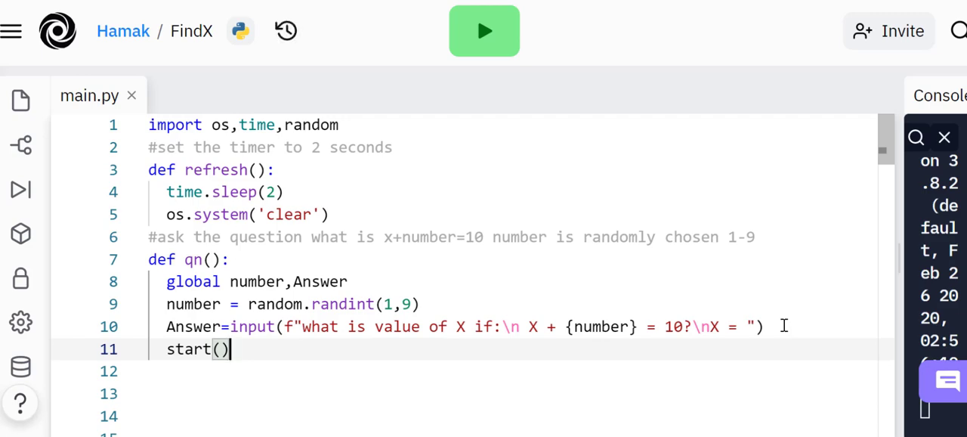
mouse_move(270, 362)
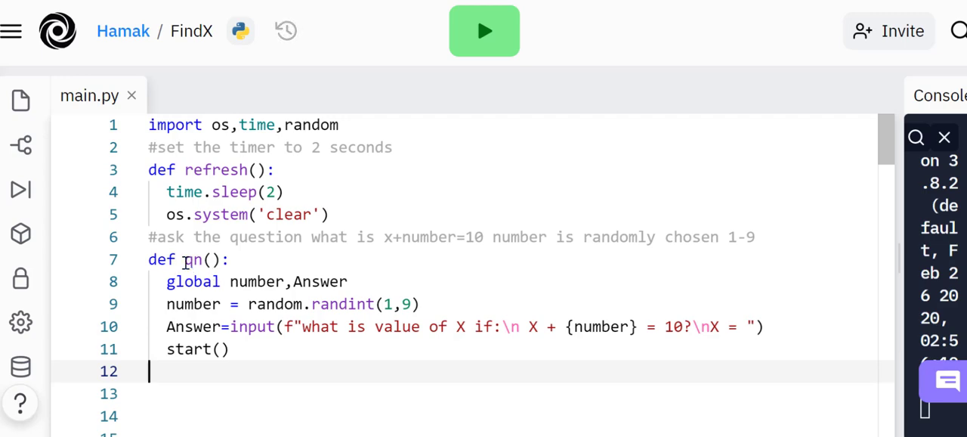
mouse_move(313, 384)
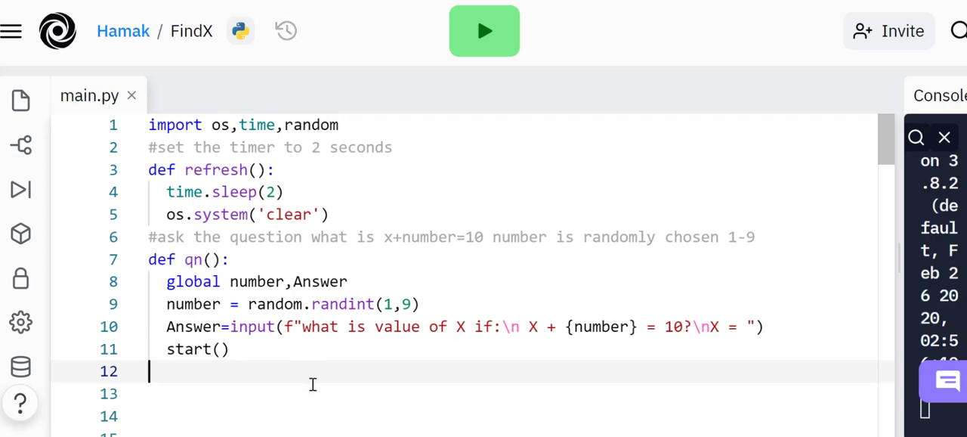
Begin a new 'def start():' below qn
double_click(189, 349)
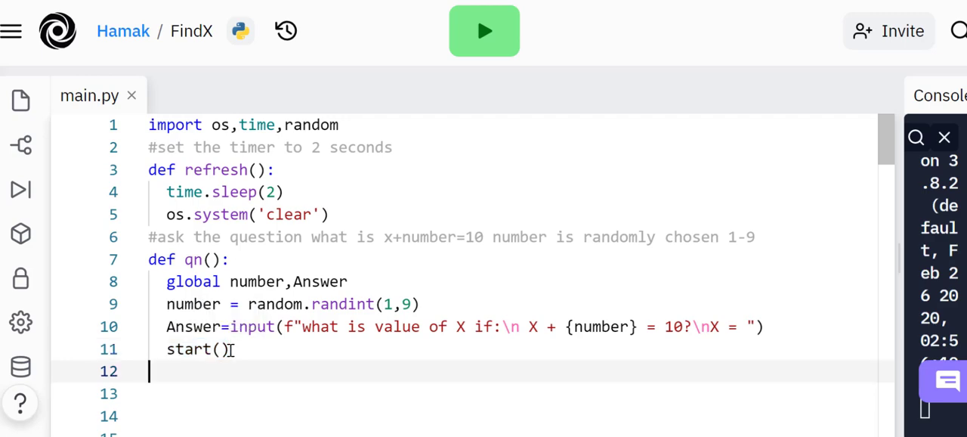
type("def v")
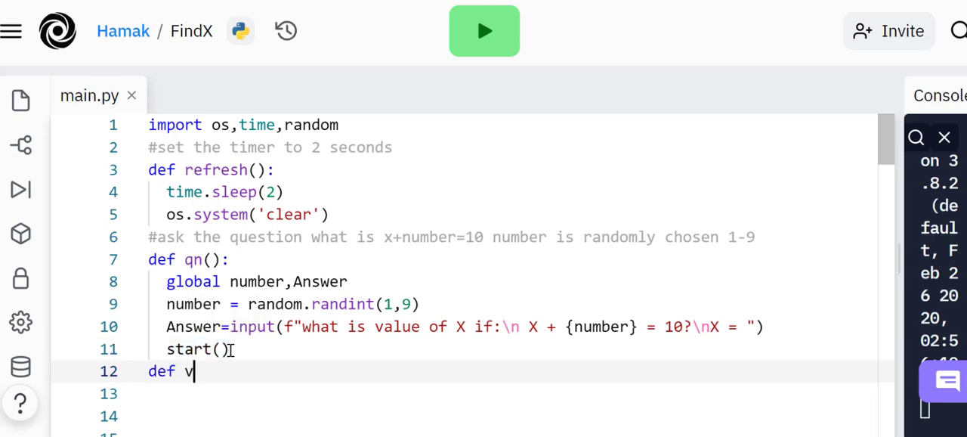
type("start()")
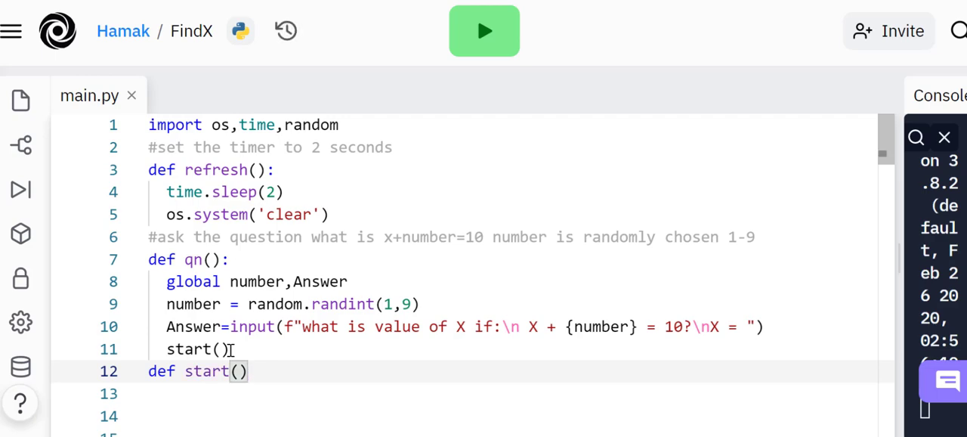
mouse_move(260, 344)
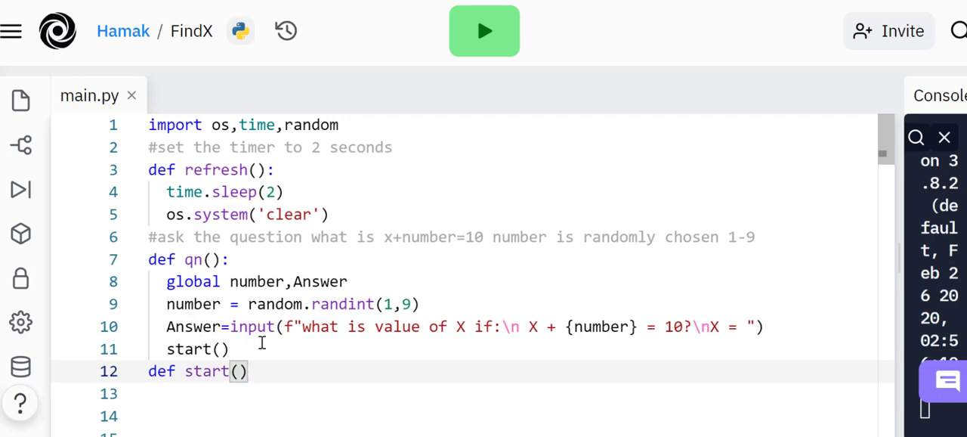
type(":")
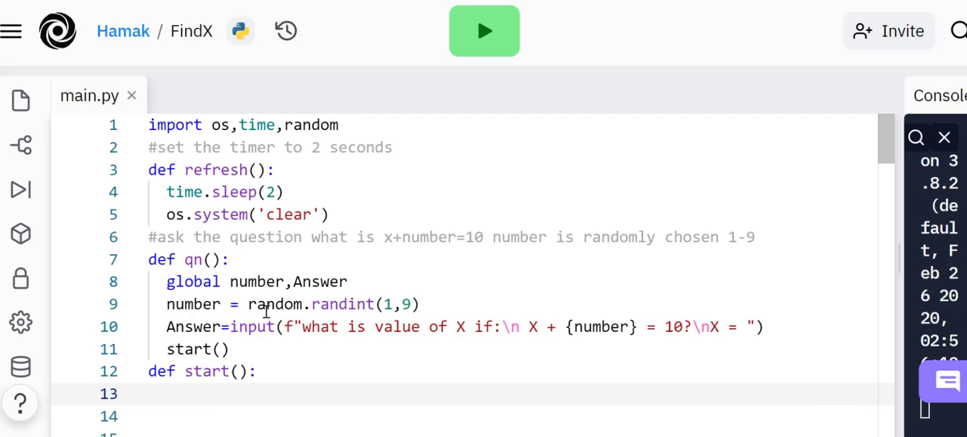
In start, add try: with if int(Answer)+number==10: print("Correct")
type("try")
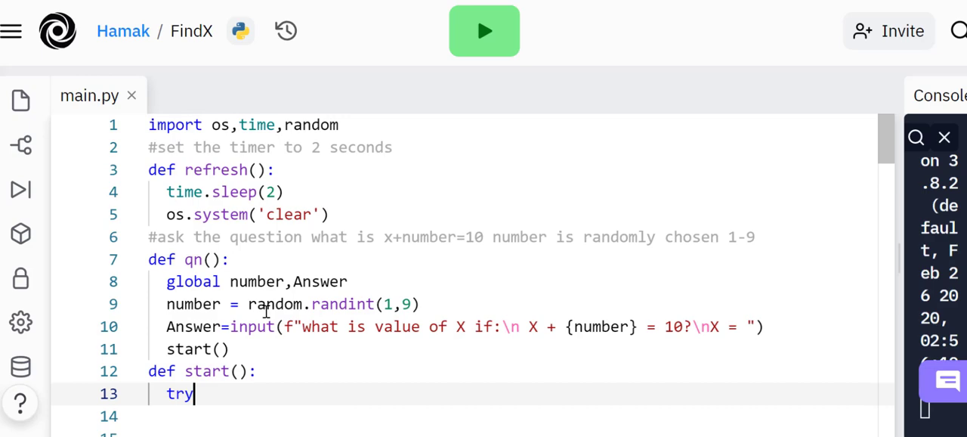
type(":")
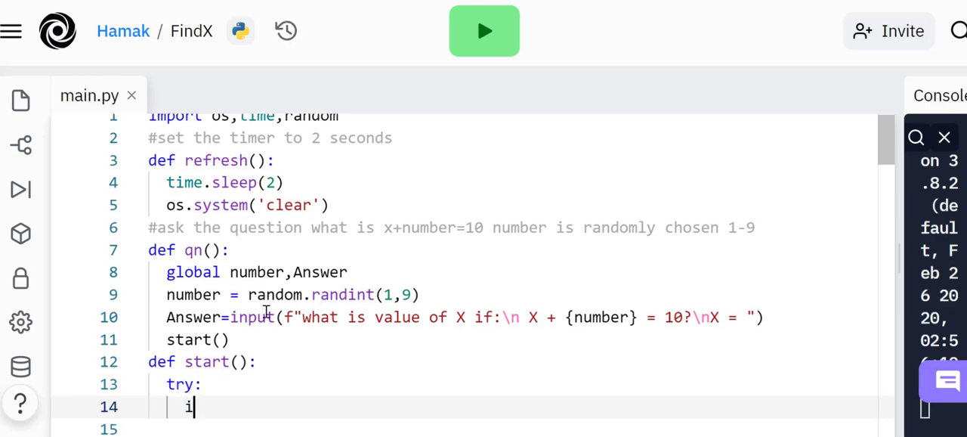
type("f")
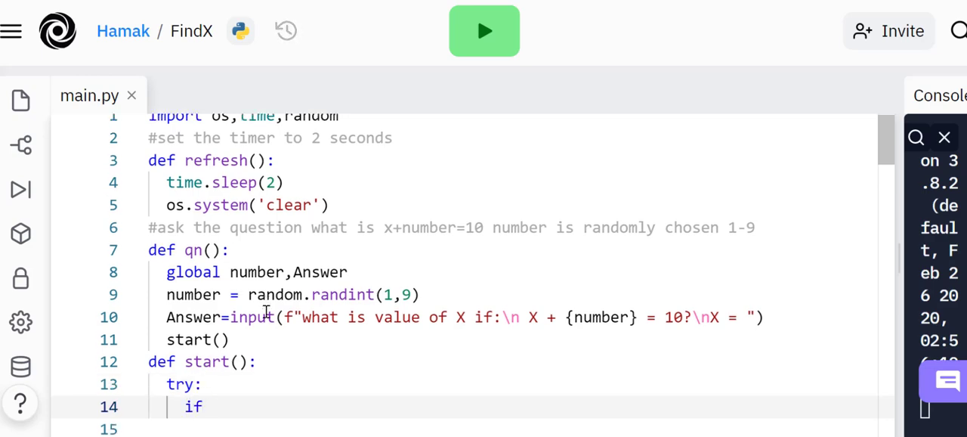
type("Answer+number==10:")
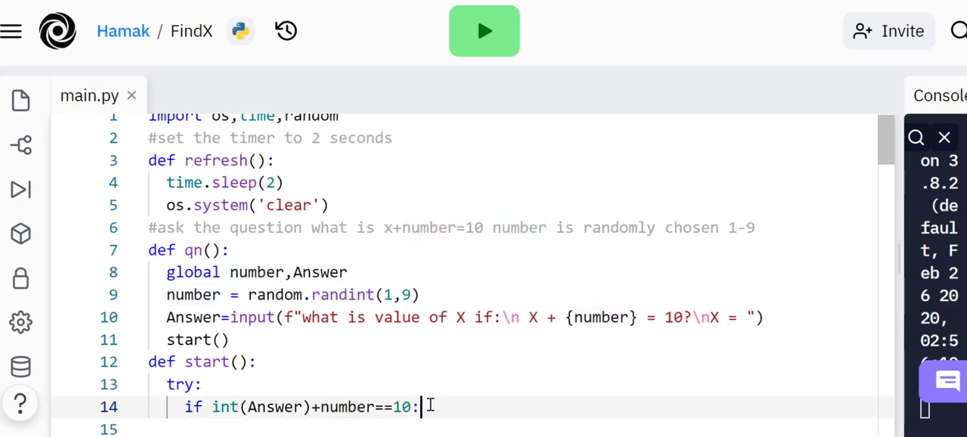
key("Enter")
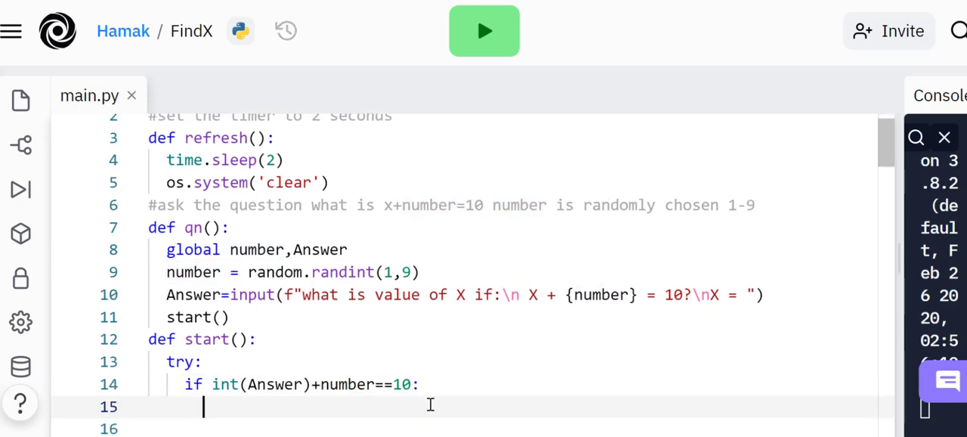
type("pri")
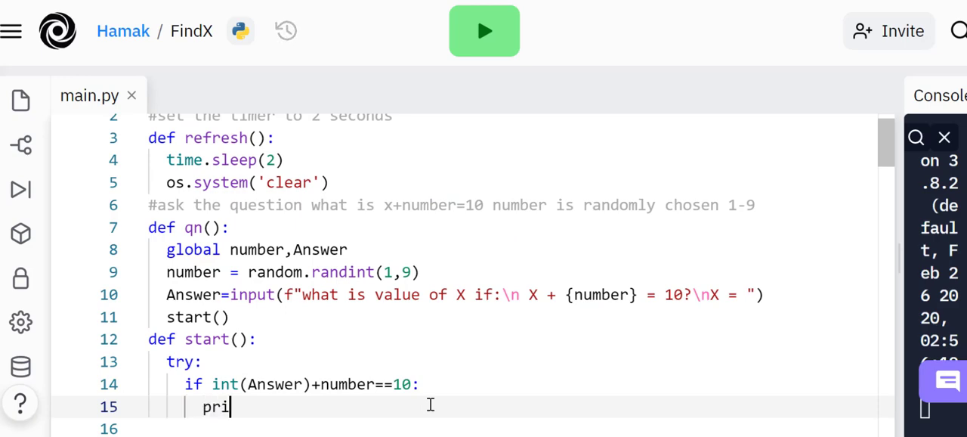
type("nt(")
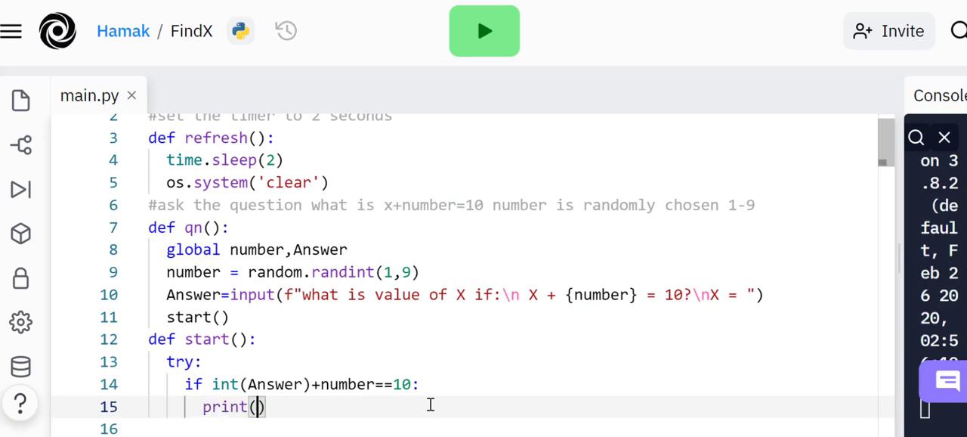
type("\"")
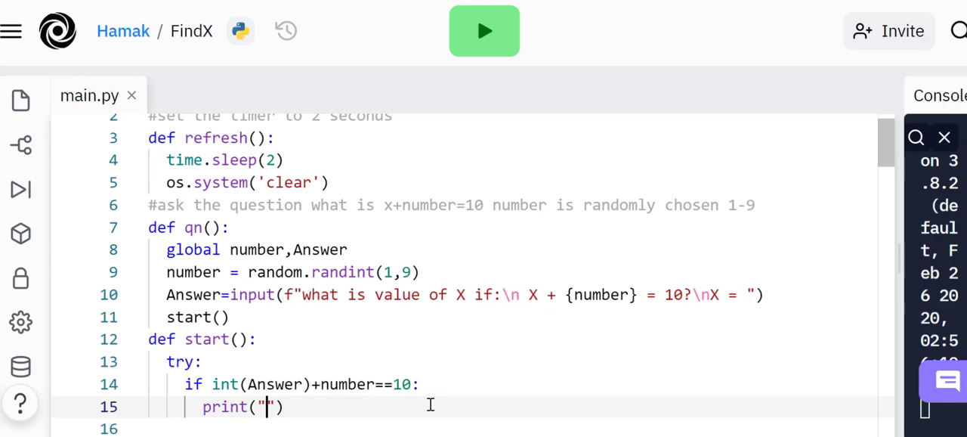
type("Coo")
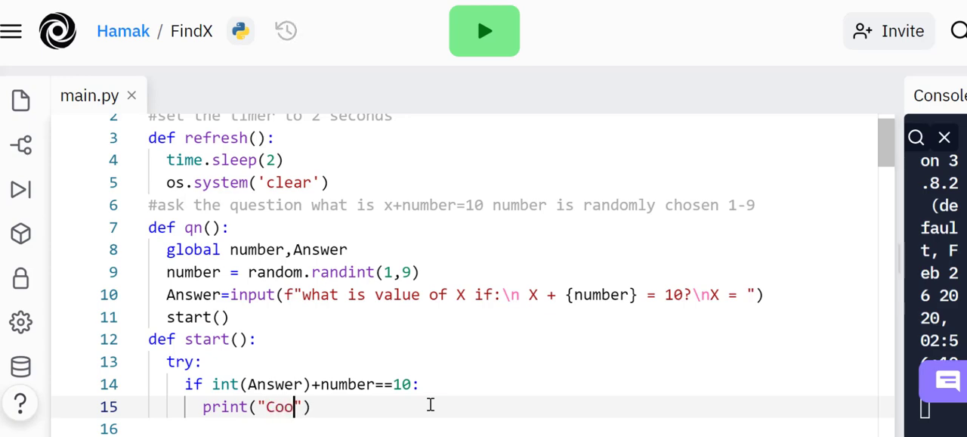
type("rrect")
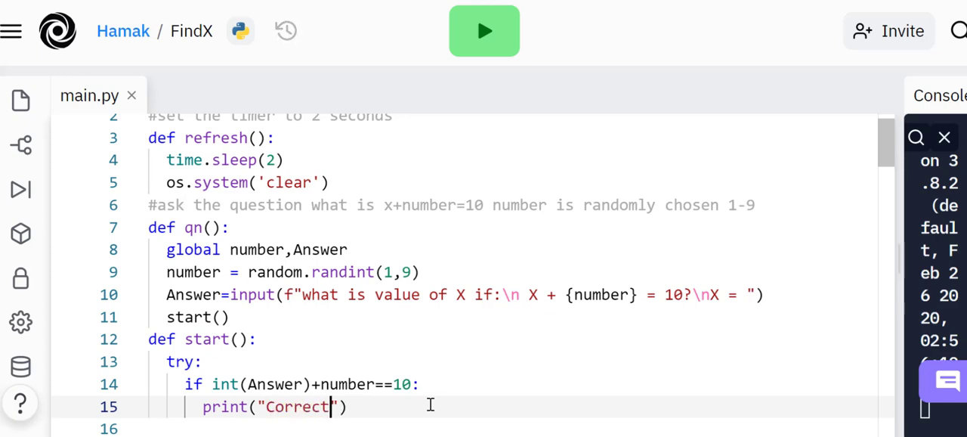
Add else: print("Wrong!!") and begin the except clause
key("Enter")
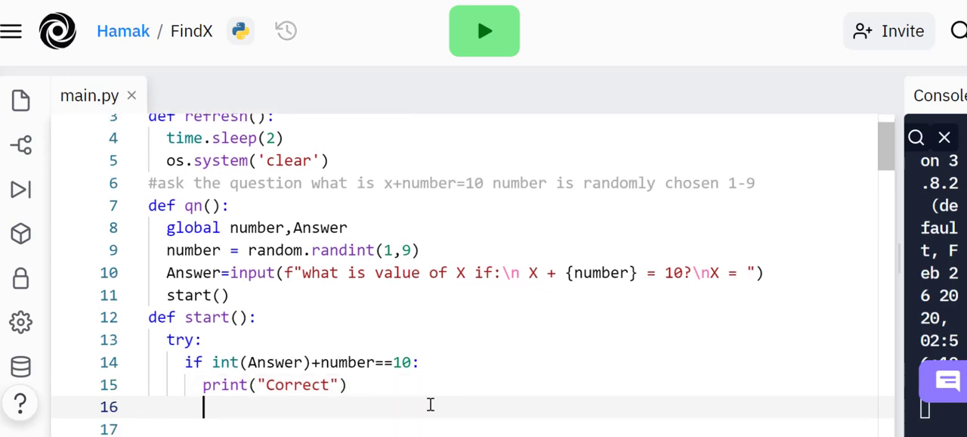
type("e")
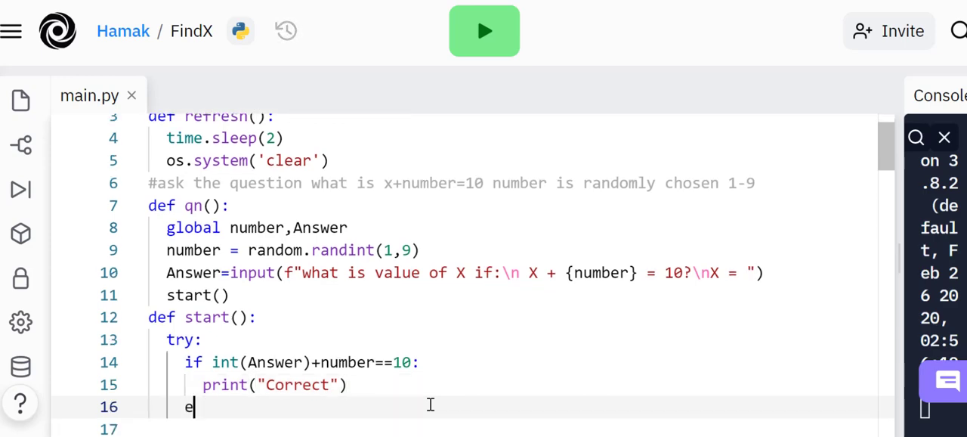
type("lse:")
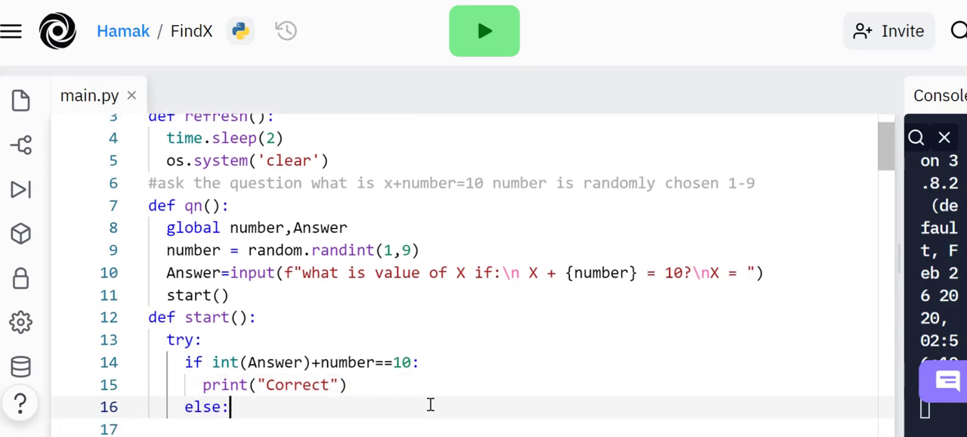
type("pr")
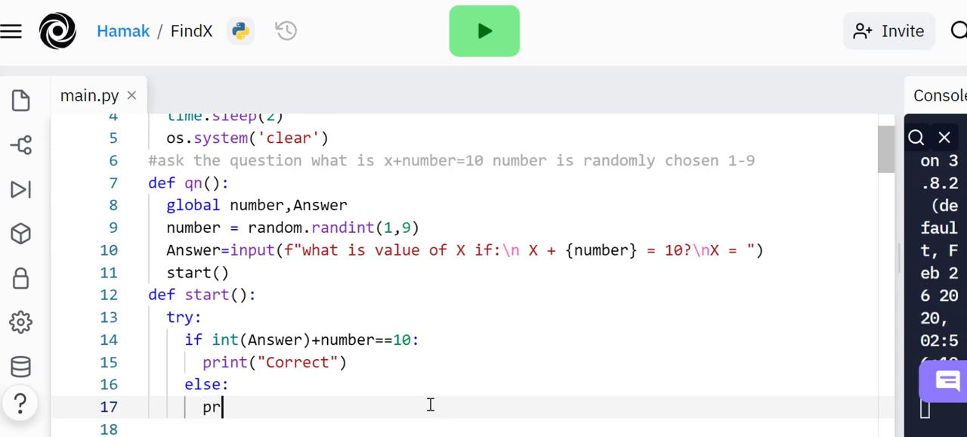
type("int(\"W\")")
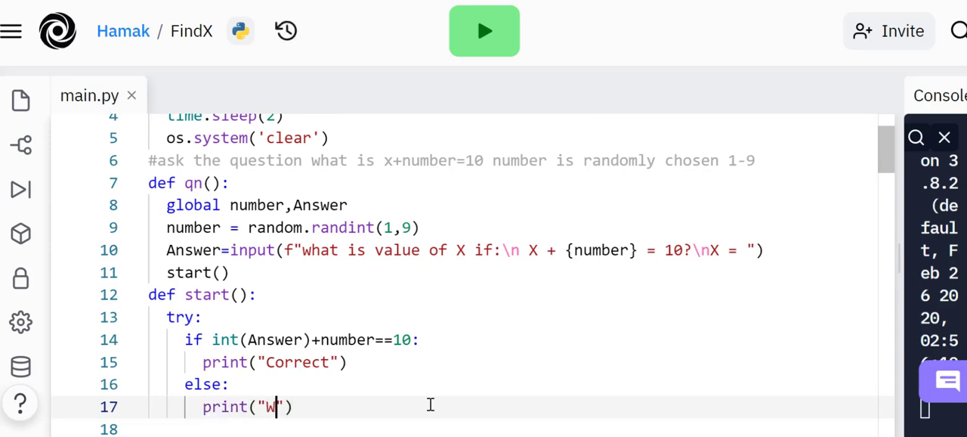
type("rong!")
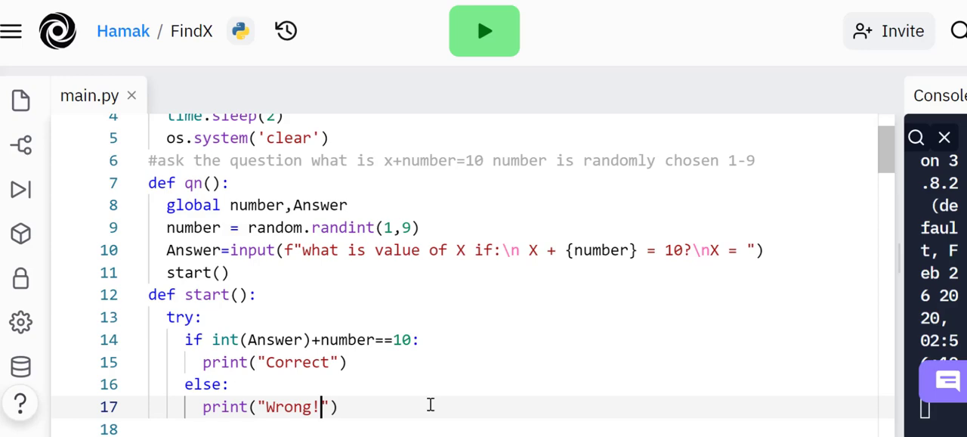
type("!")
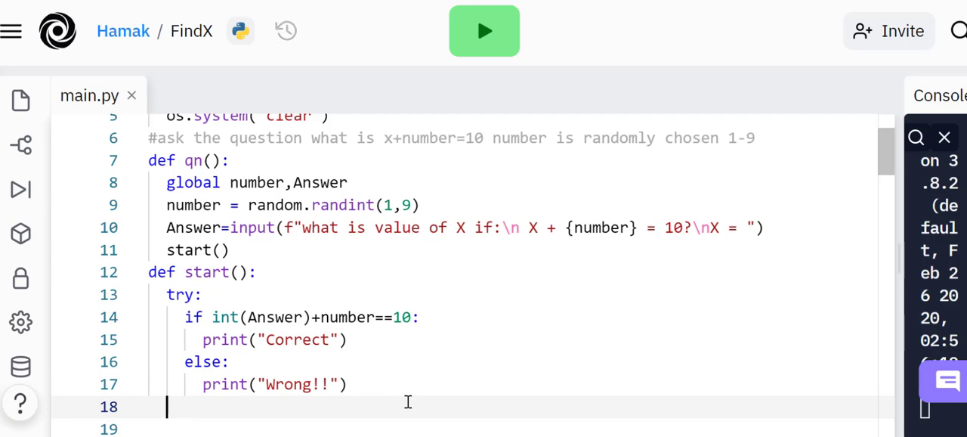
type("except:")
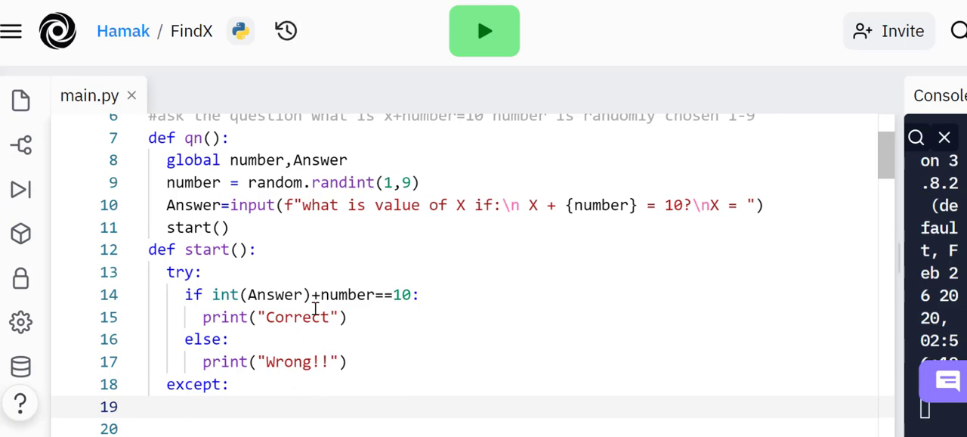
mouse_move(568, 203)
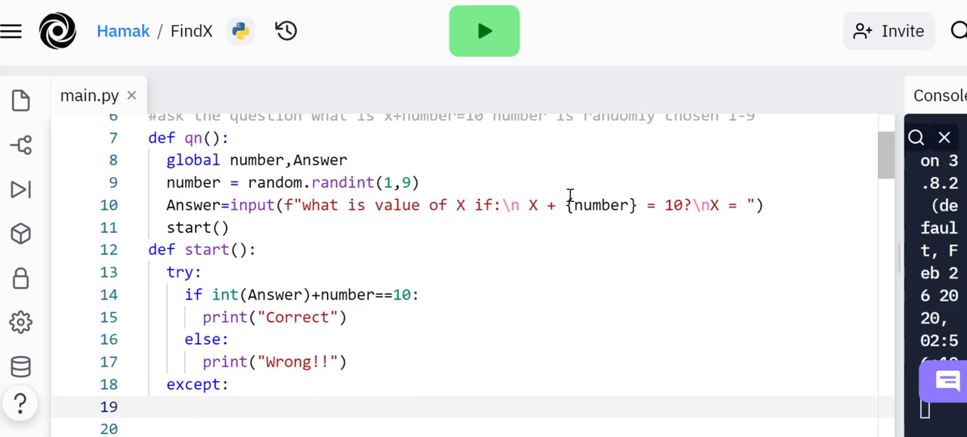
Touch up the end of the if condition on line 14, removing stray characters
left_click(444, 294)
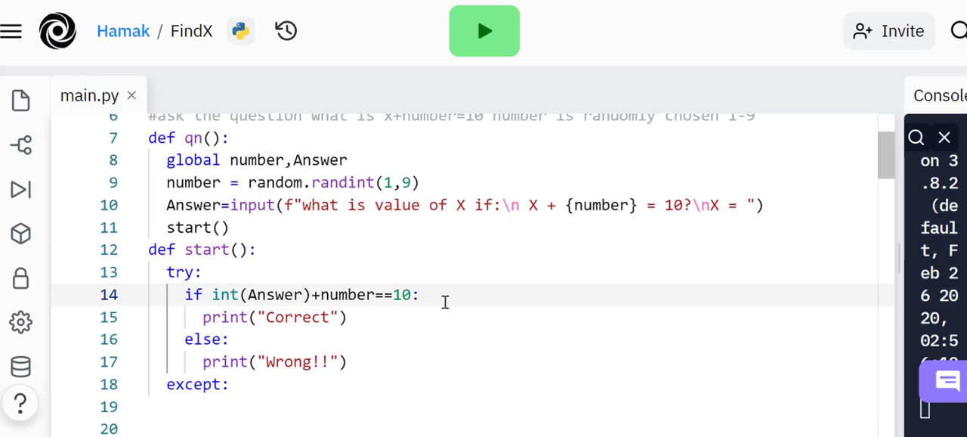
type("0")
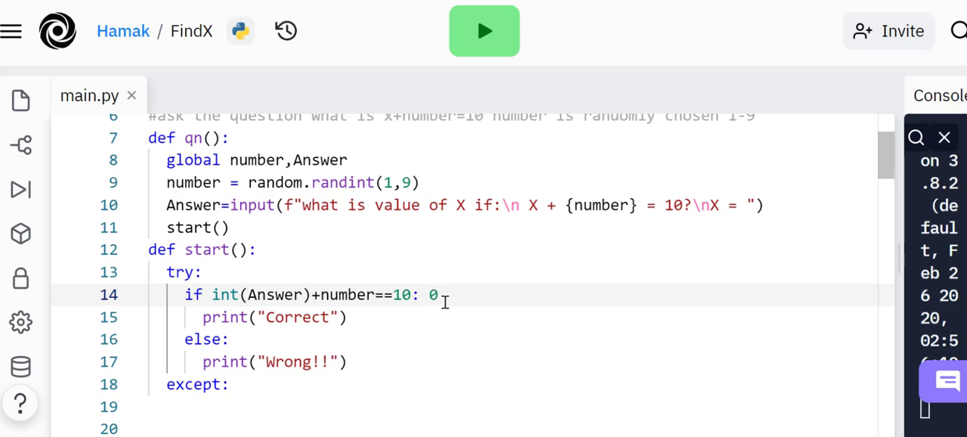
key("Backspace")
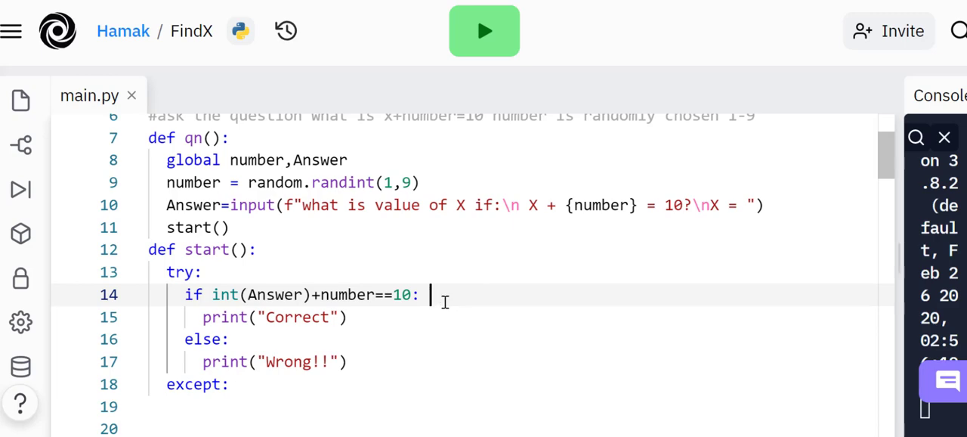
type("1")
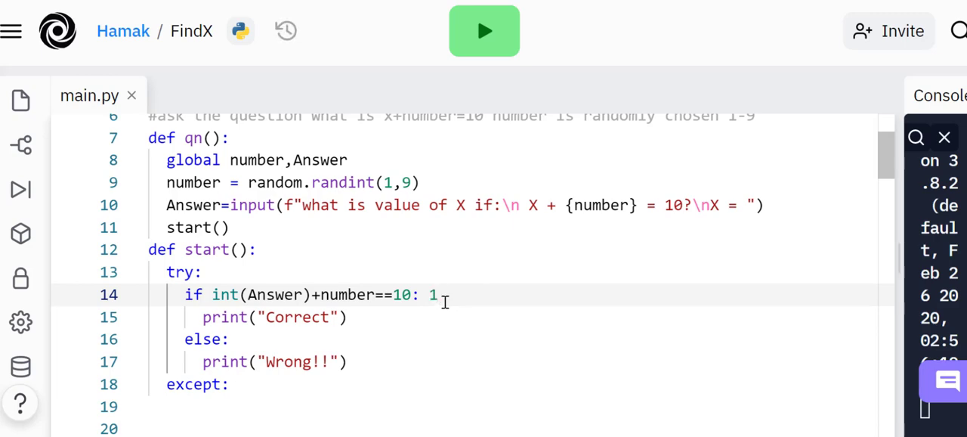
key("Backspace")
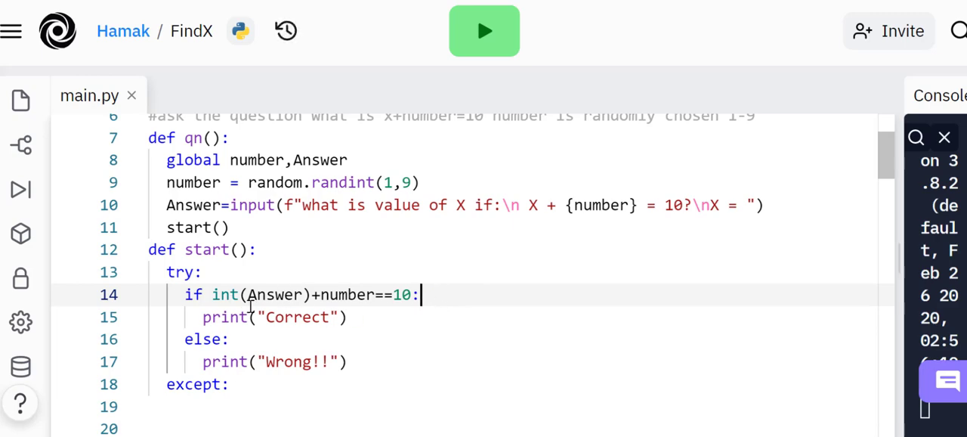
Make the except branch print "Whole numbers only please (e.g. 5)" and call qn()
left_click(249, 384)
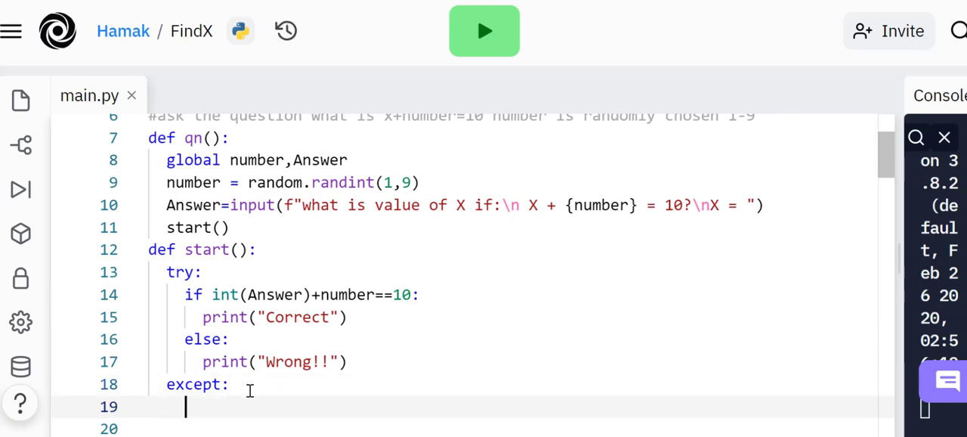
type("print(\"lets try again\")")
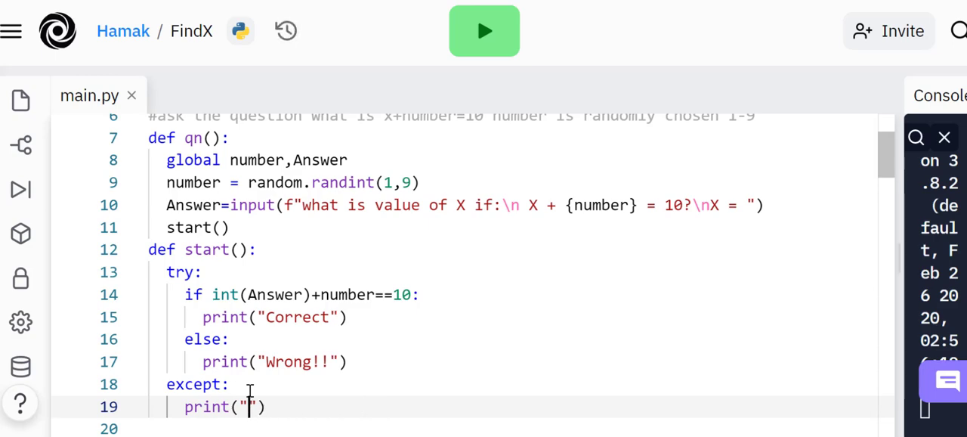
type("Whole numbers only please")
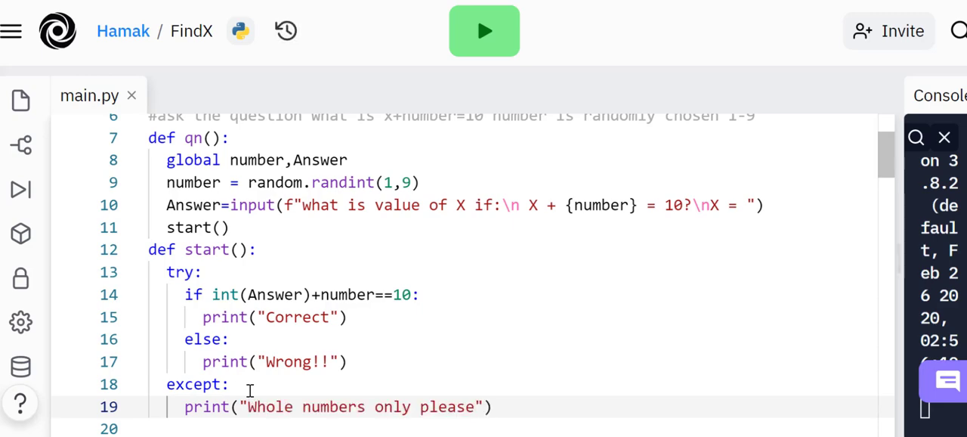
type("(e.g. 5")
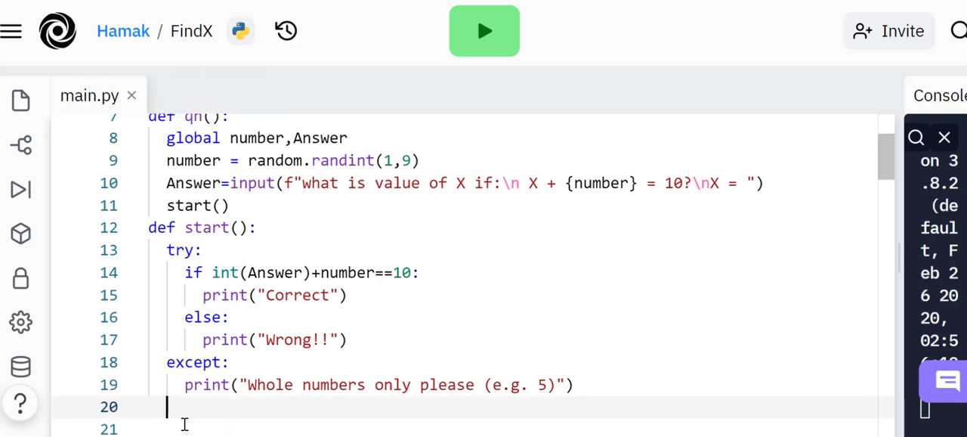
type("qn()")
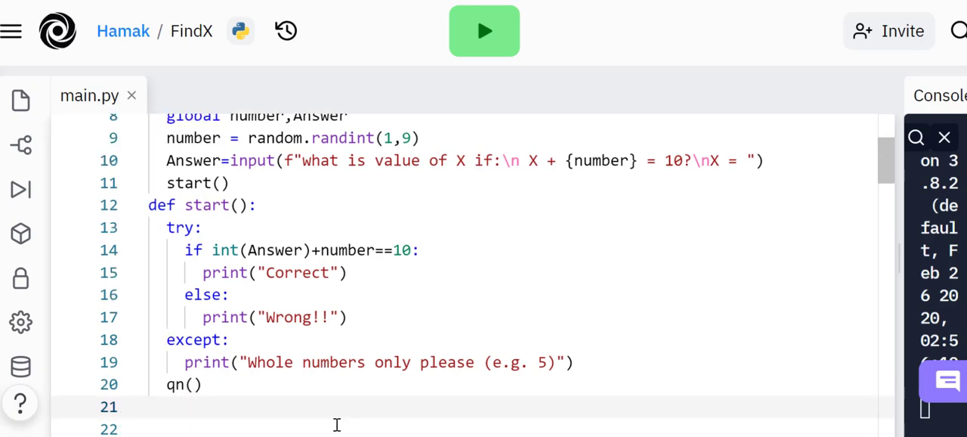
Call qn() at the bottom of main.py so the quiz starts when run
type("qn()")
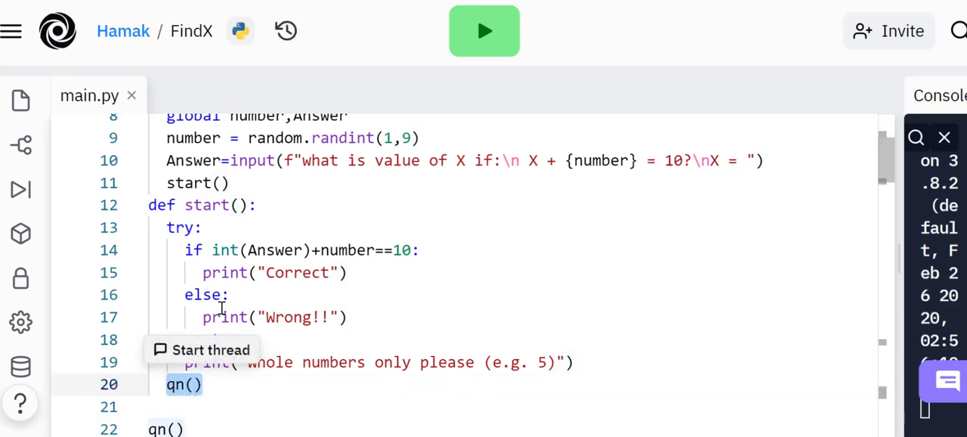
mouse_move(350, 169)
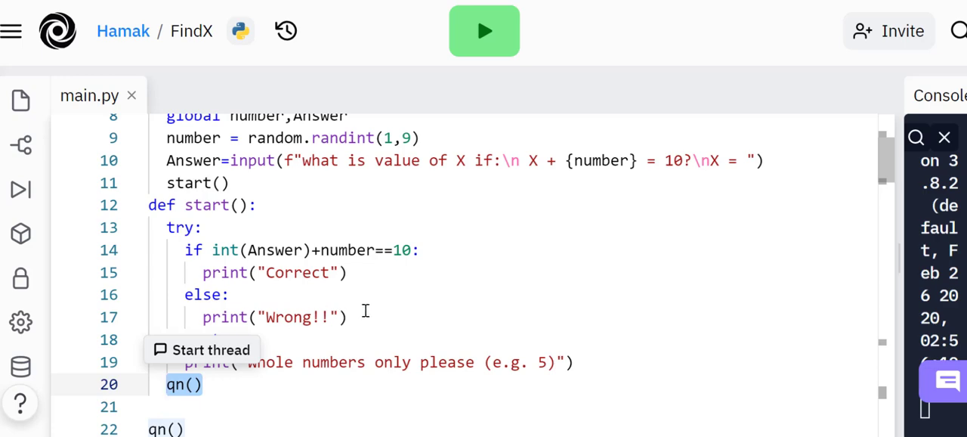
mouse_move(356, 309)
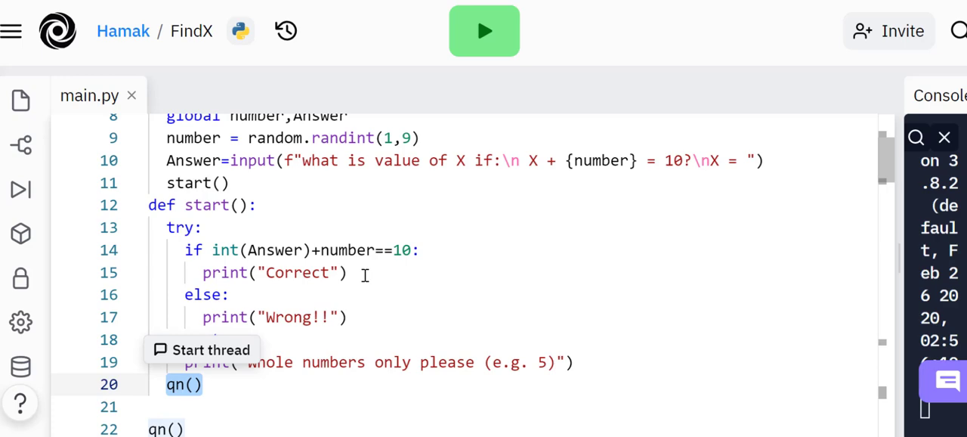
mouse_move(263, 323)
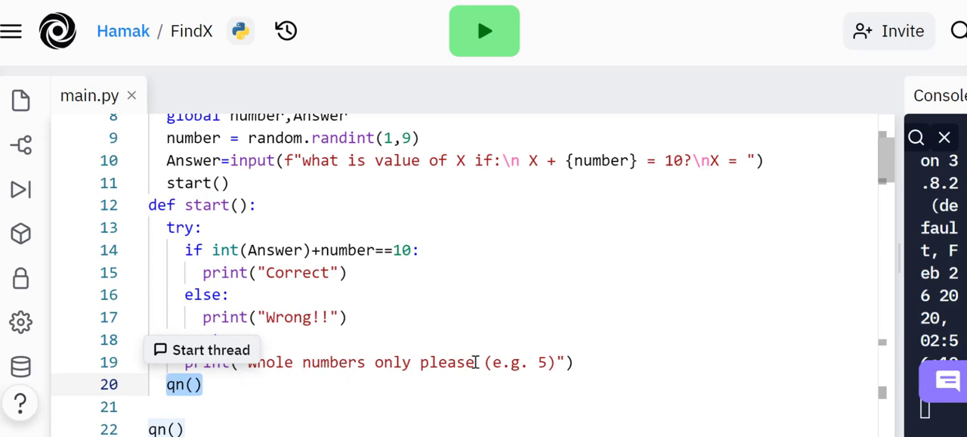
mouse_move(353, 387)
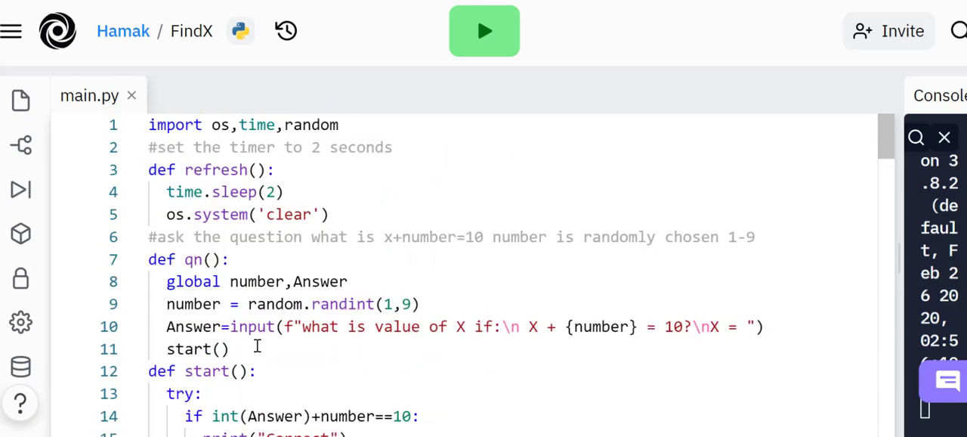
scroll("down", 3)
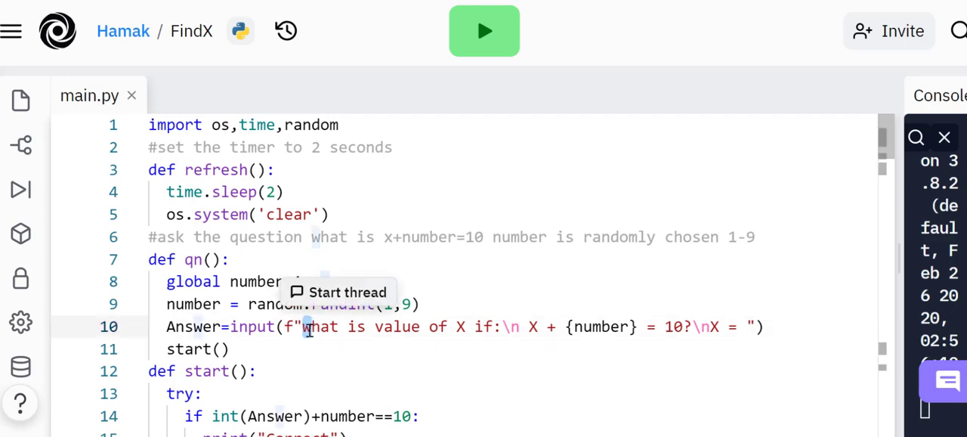
scroll("down", 3)
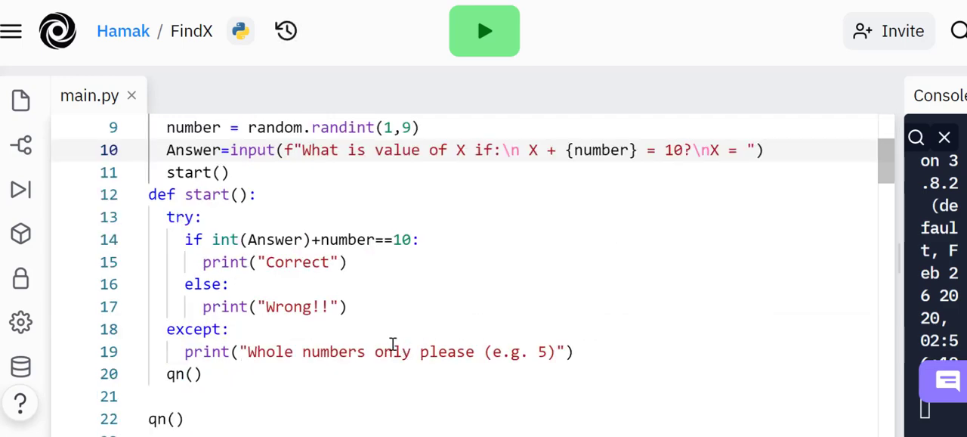
scroll("down", 3)
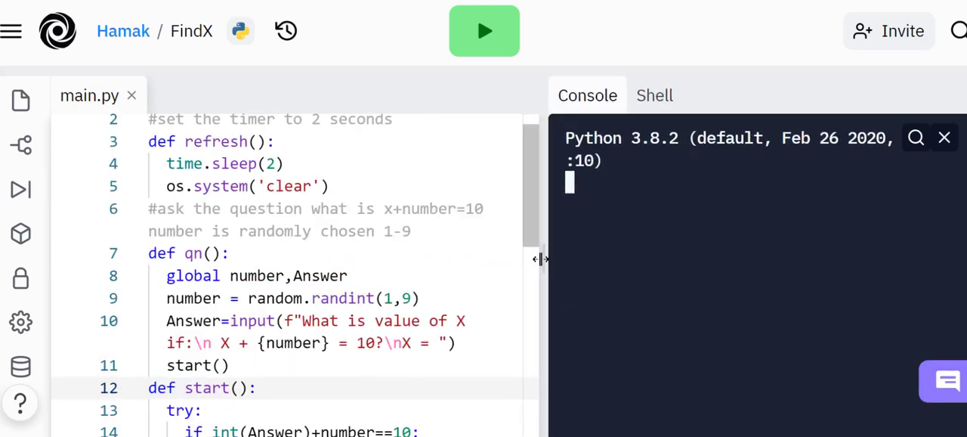
Run the quiz and answer 7 to X + 3 = 10, getting Correct and a new question
left_click(483, 31)
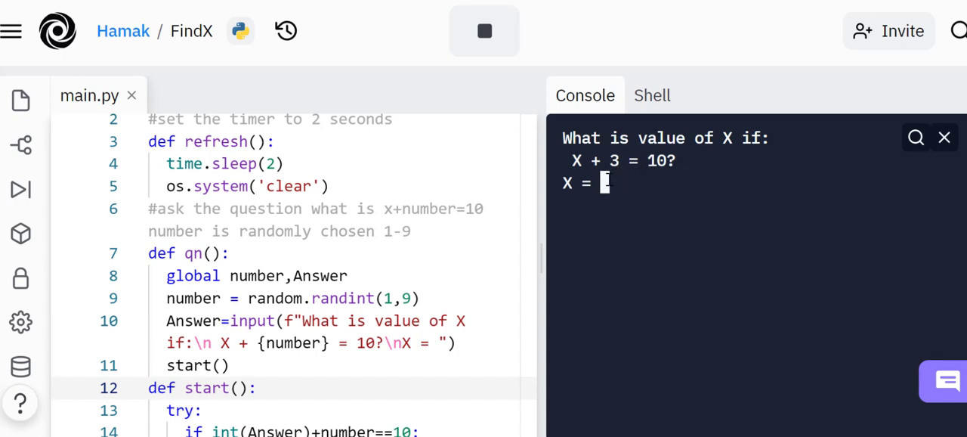
type("7")
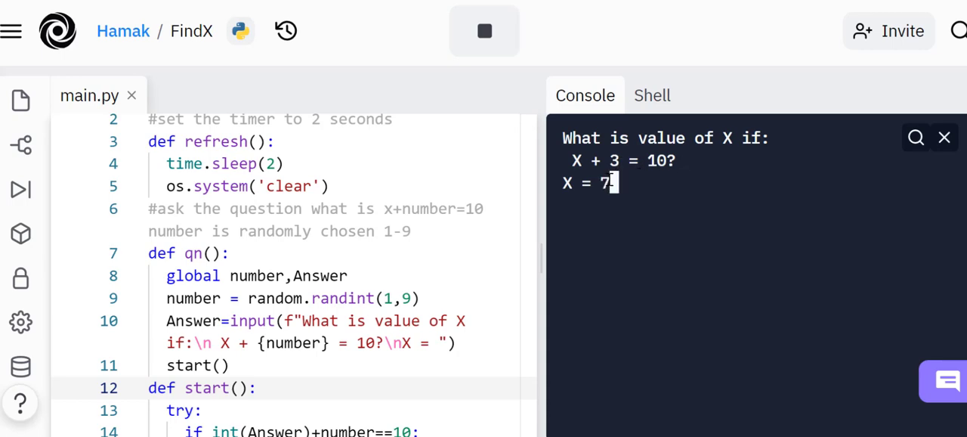
key("Enter")
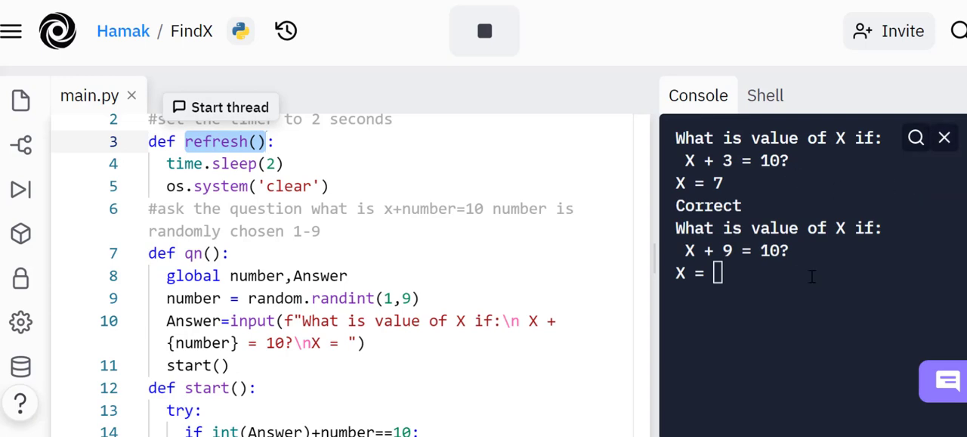
Test the rerun quiz with letter answers i and uiui, then negatives -5 and the answer 9
scroll("down", 3)
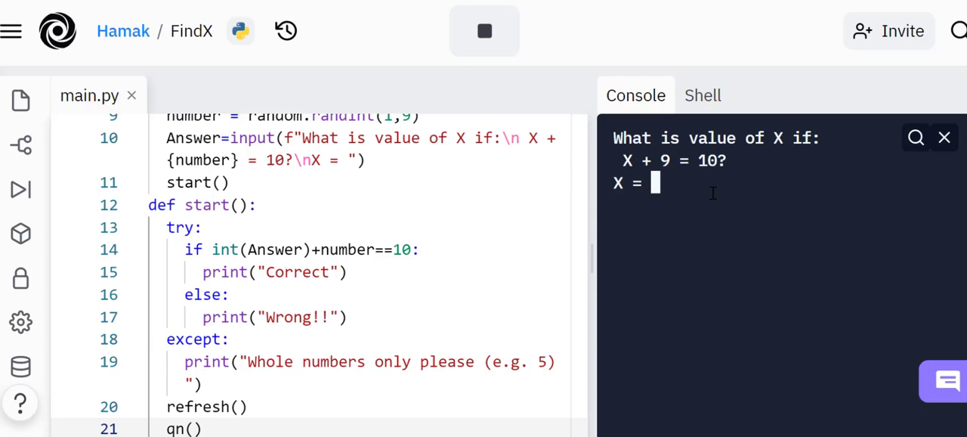
type("i")
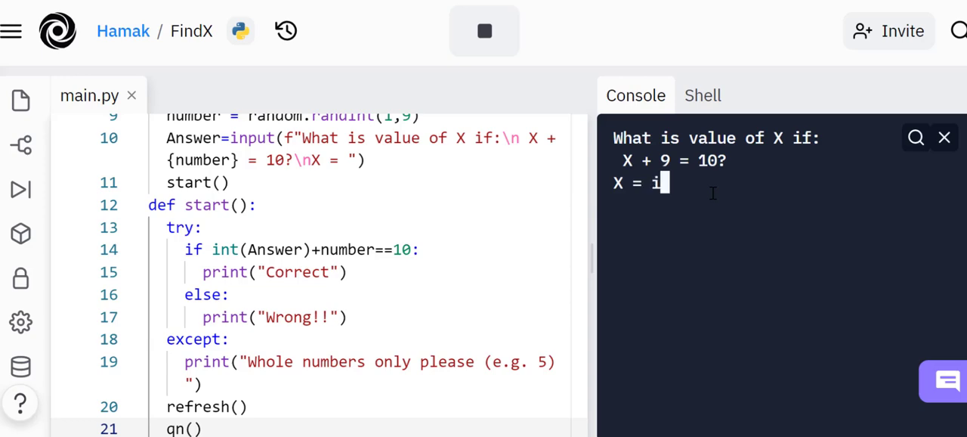
type("uiui")
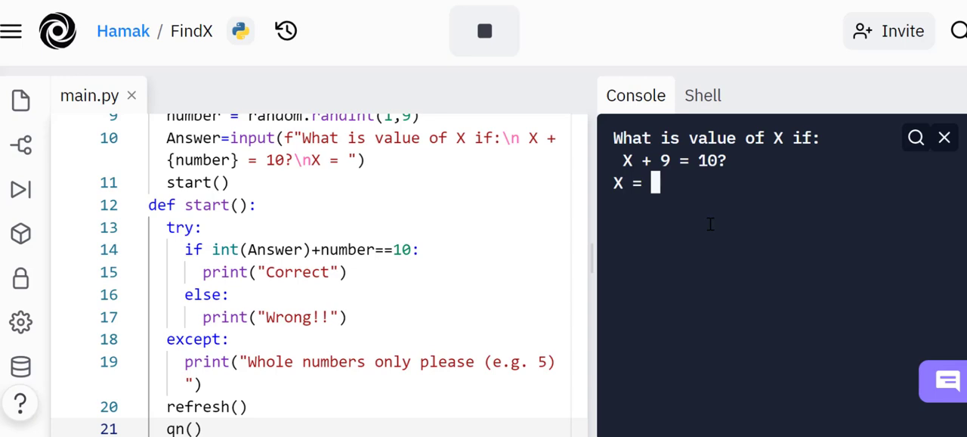
mouse_move(734, 169)
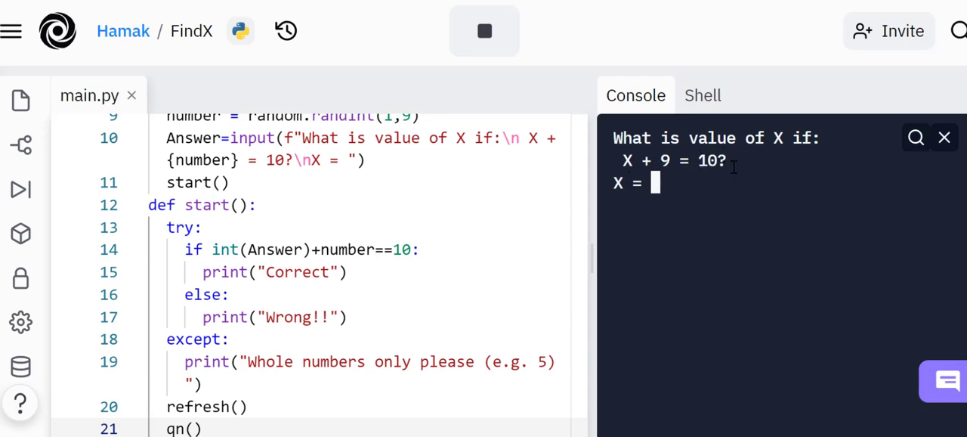
type("-")
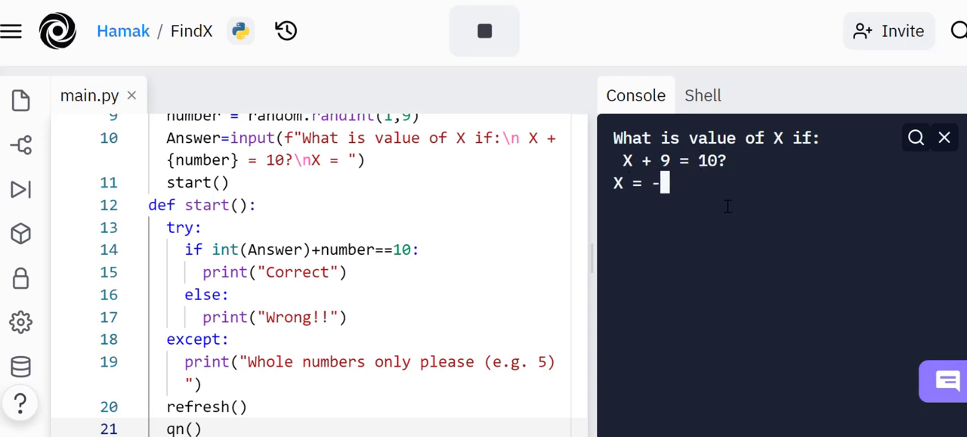
type("-5")
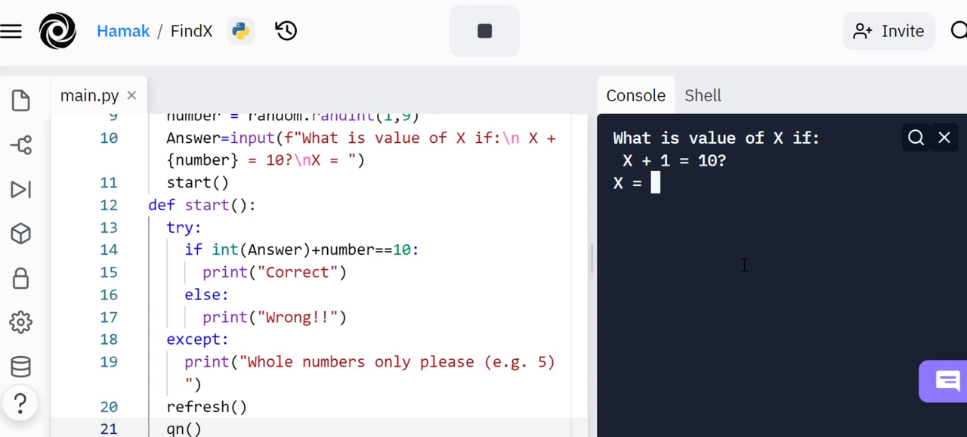
type("9")
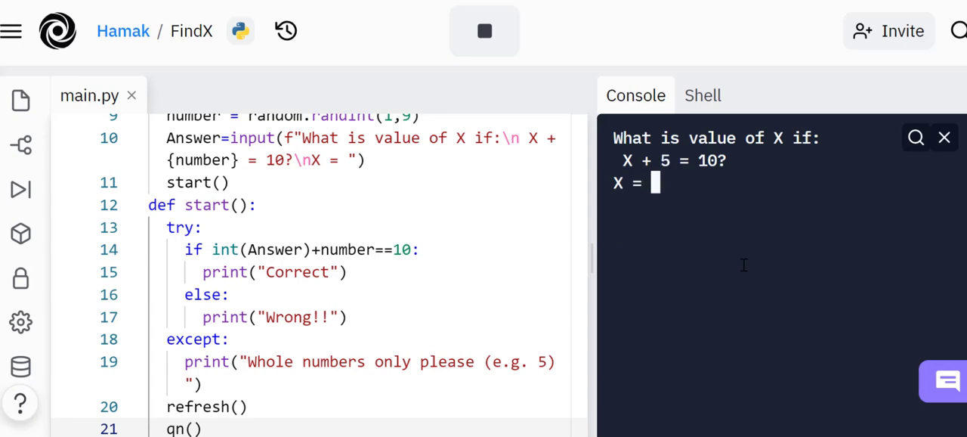
type("-5")
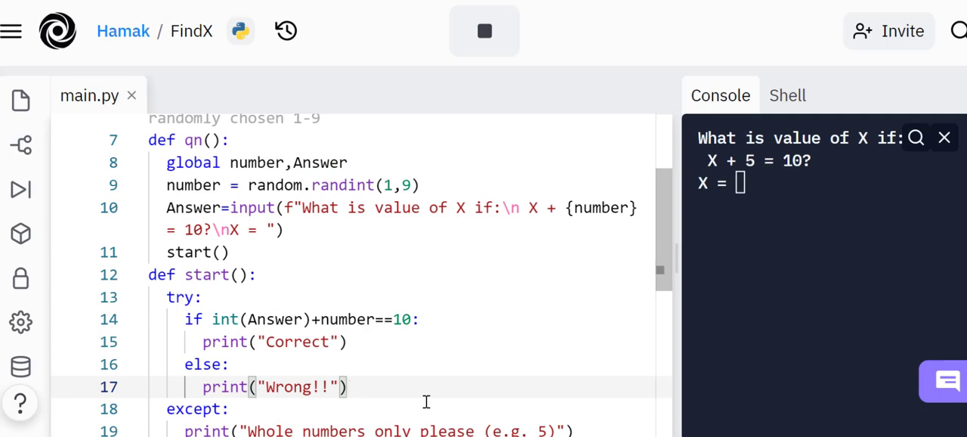
Add ######## lines after the Correct and Wrong!! prints in start()
type("########")
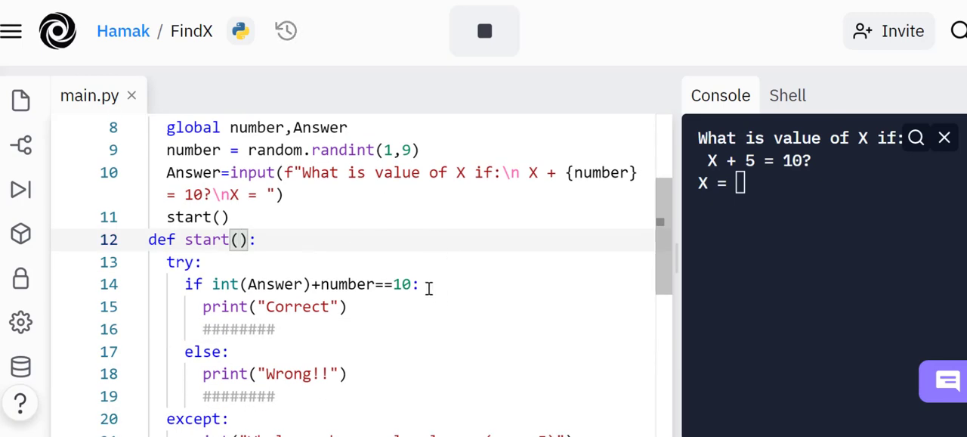
scroll("down", 3)
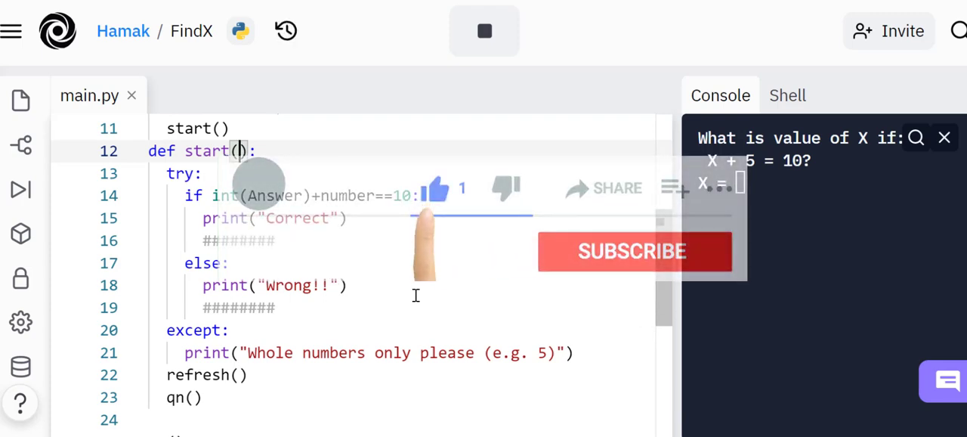
left_click(631, 251)
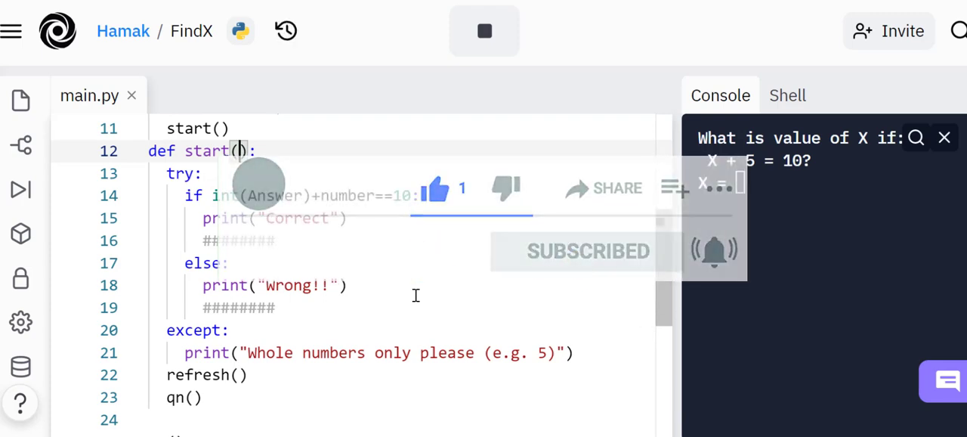